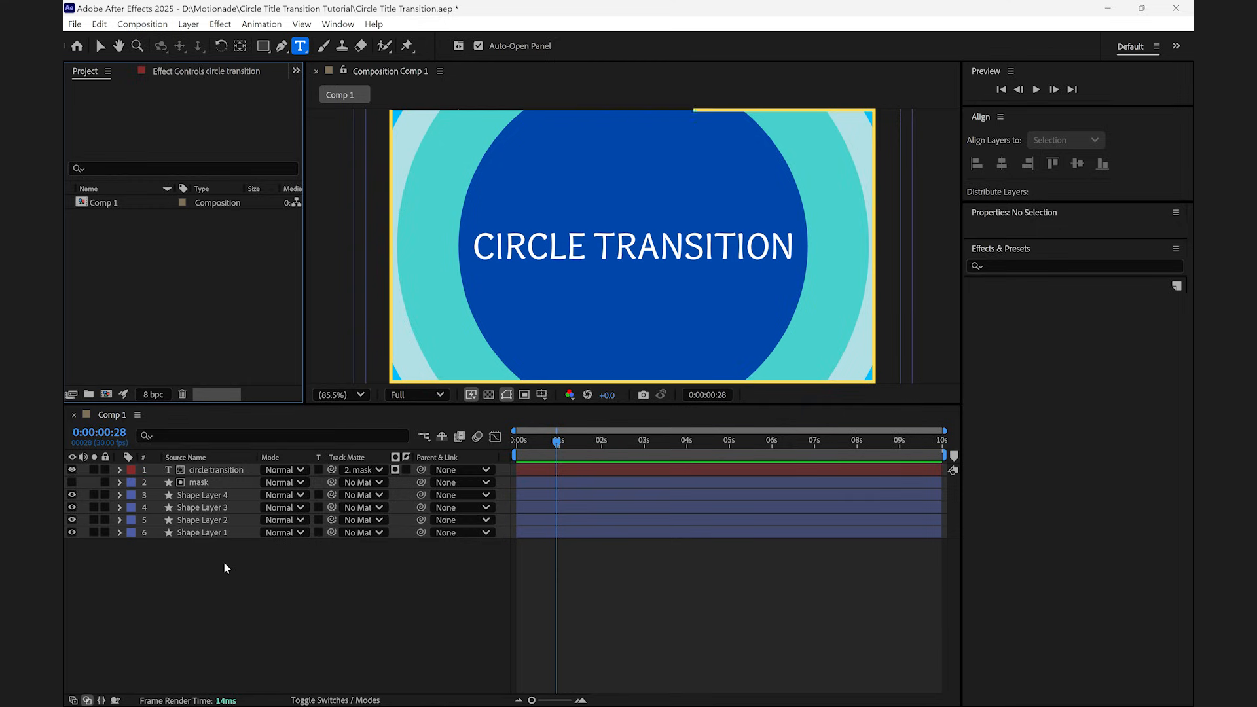
- Center-justify the CIRCLE TRANSITION title and align it to the composition's horizontal and vertical center
left_click(215, 470)
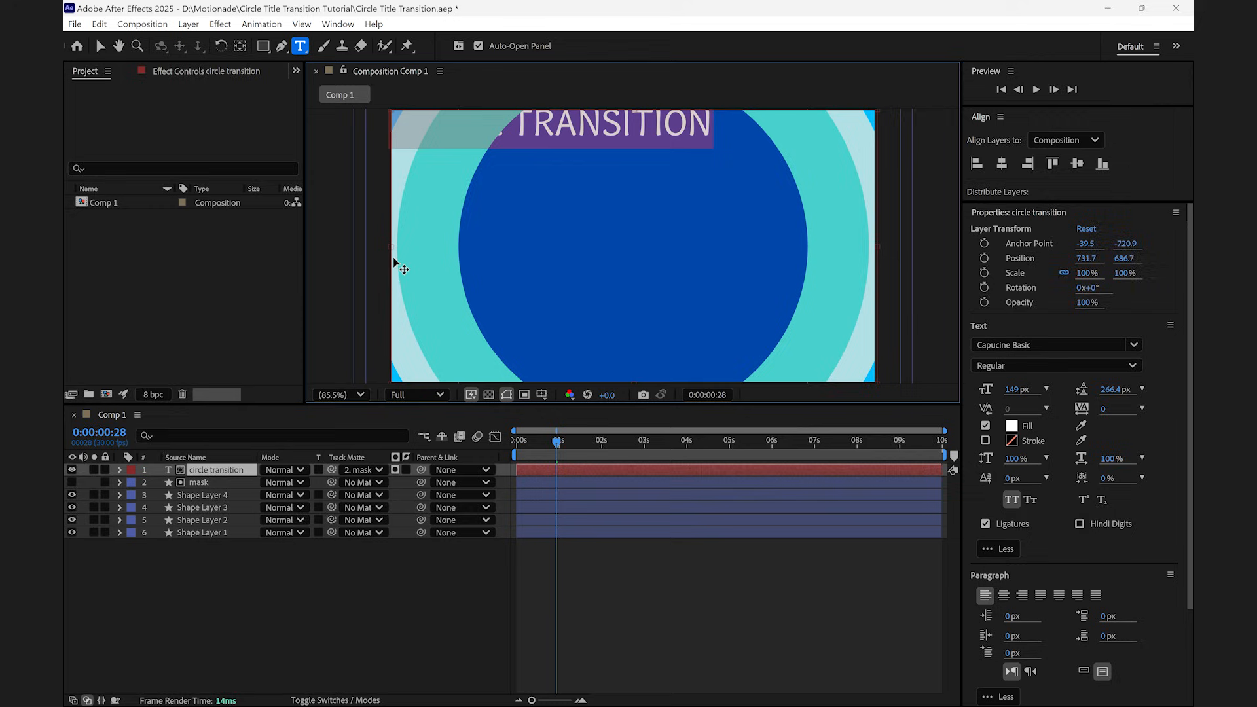
mouse_move(733, 321)
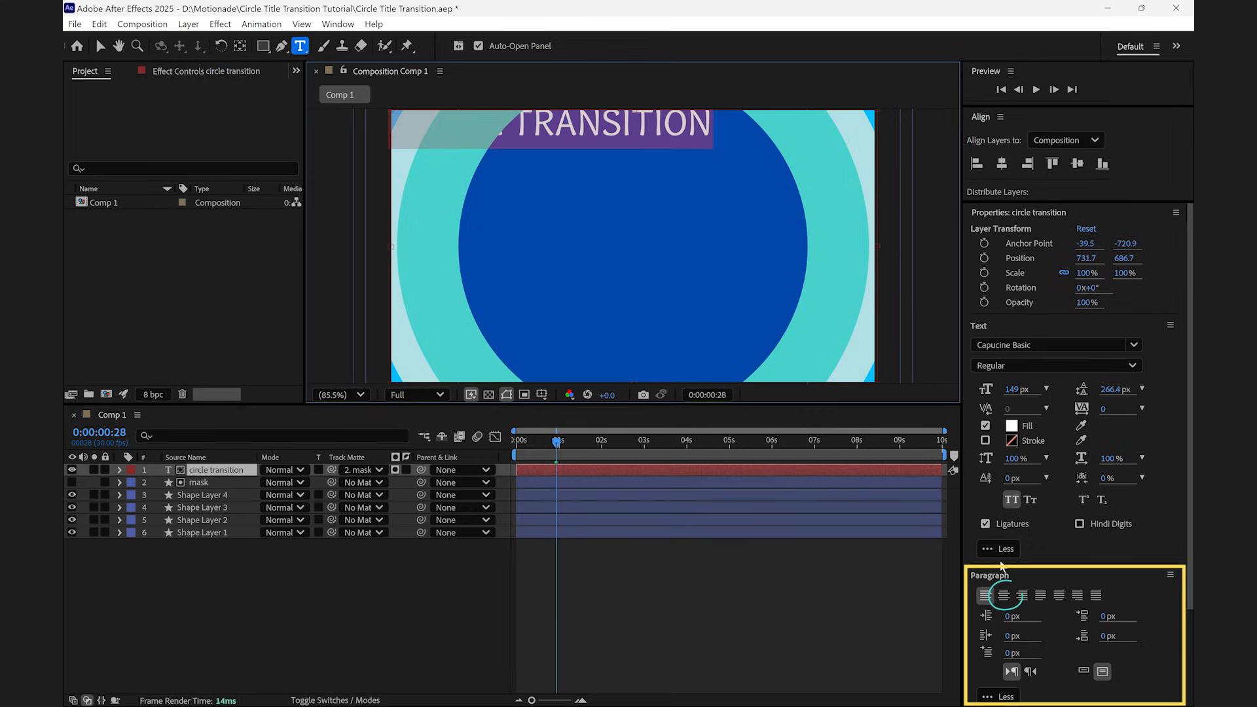
left_click(1003, 594)
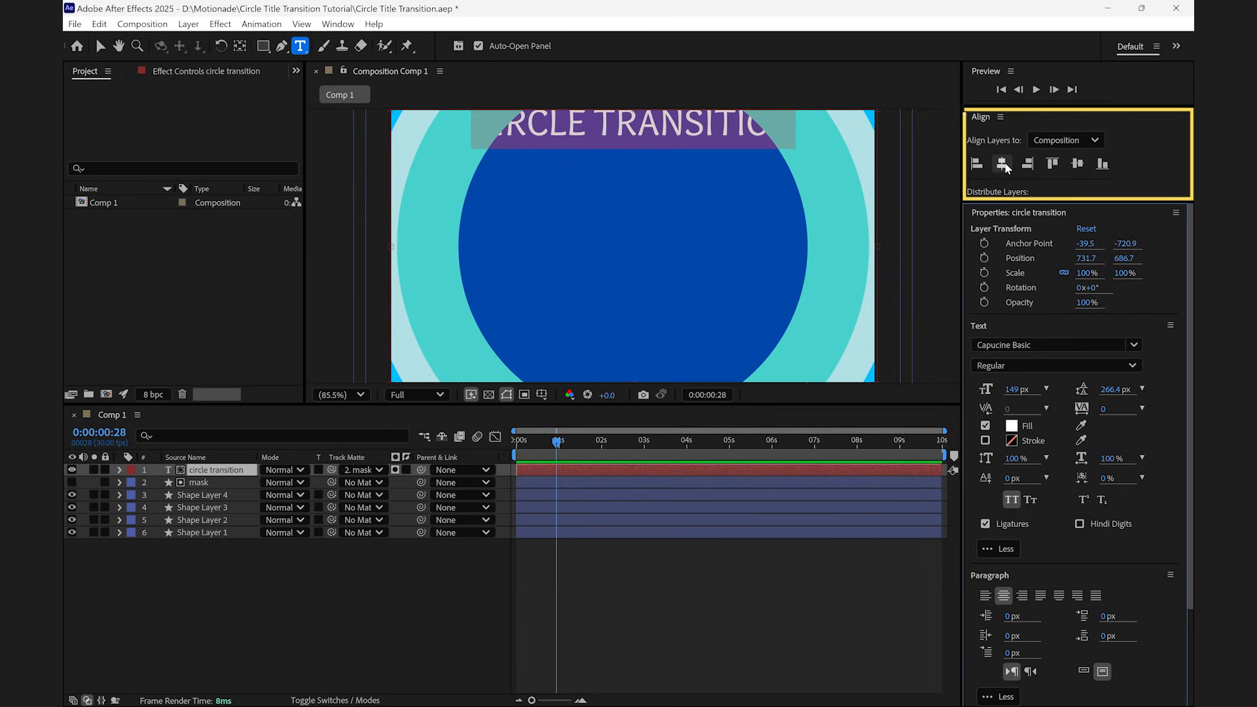
left_click(1076, 164)
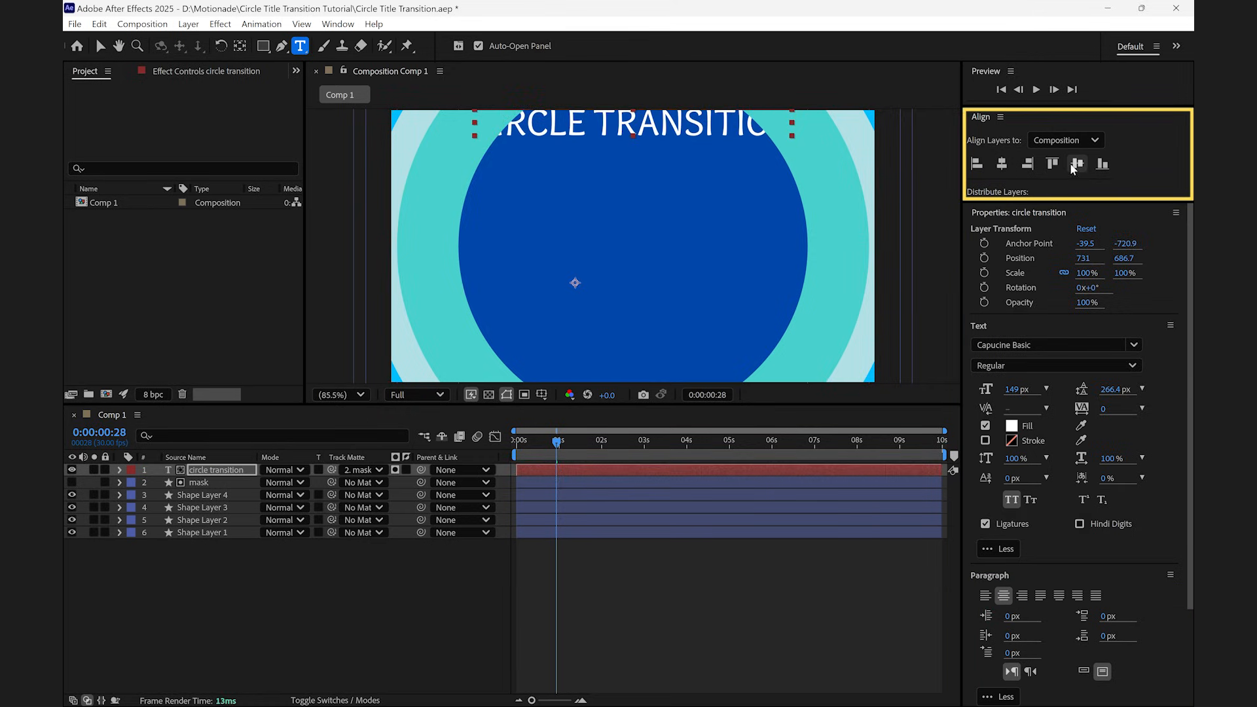
left_click(1076, 164)
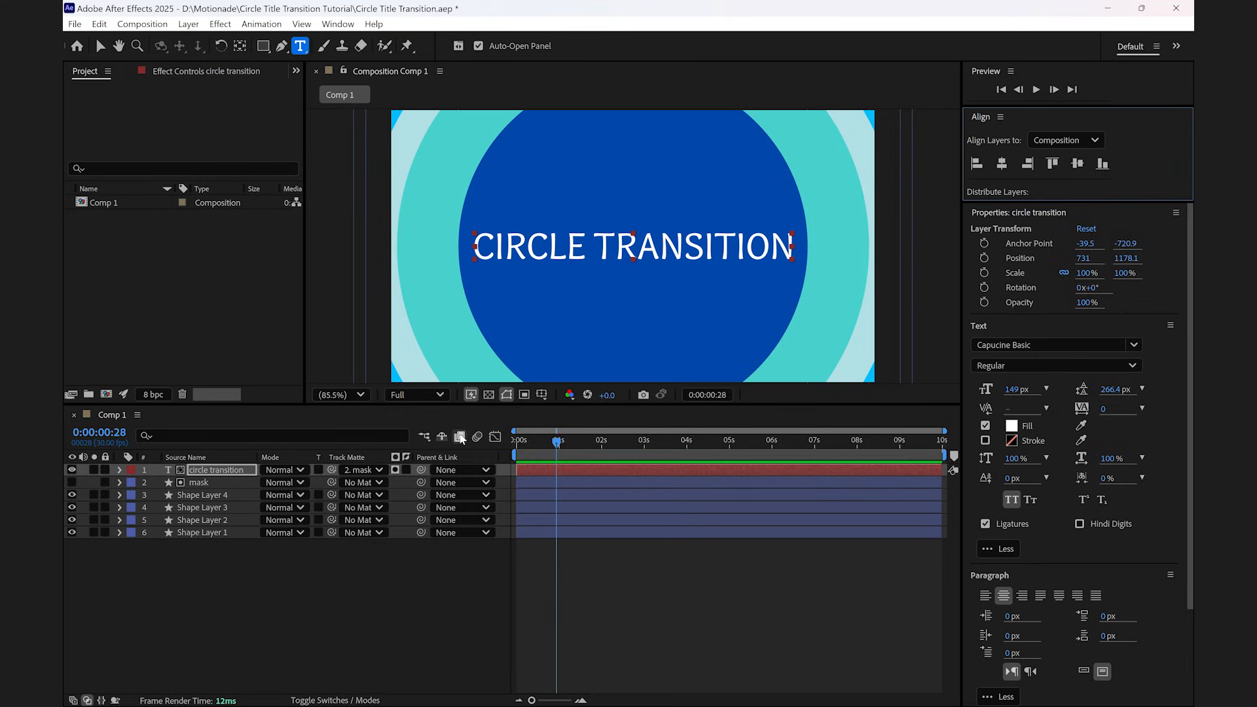
double_click(216, 470)
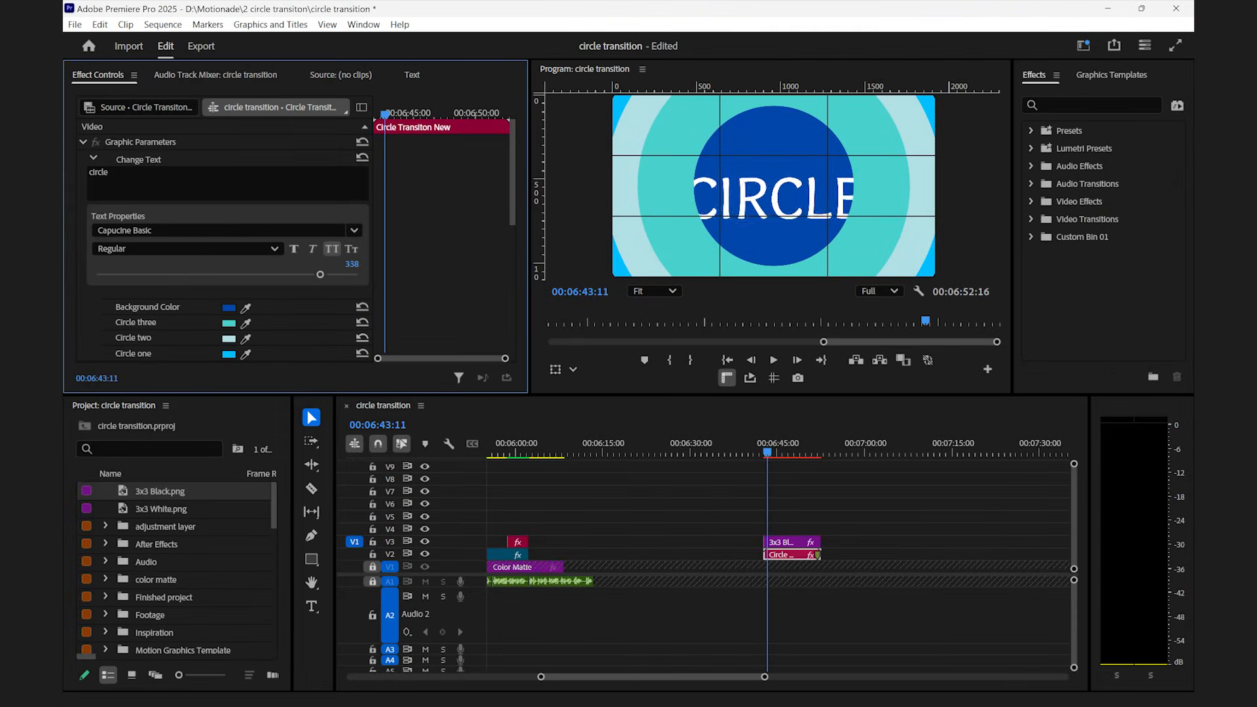
left_click_drag(321, 274, 115, 273)
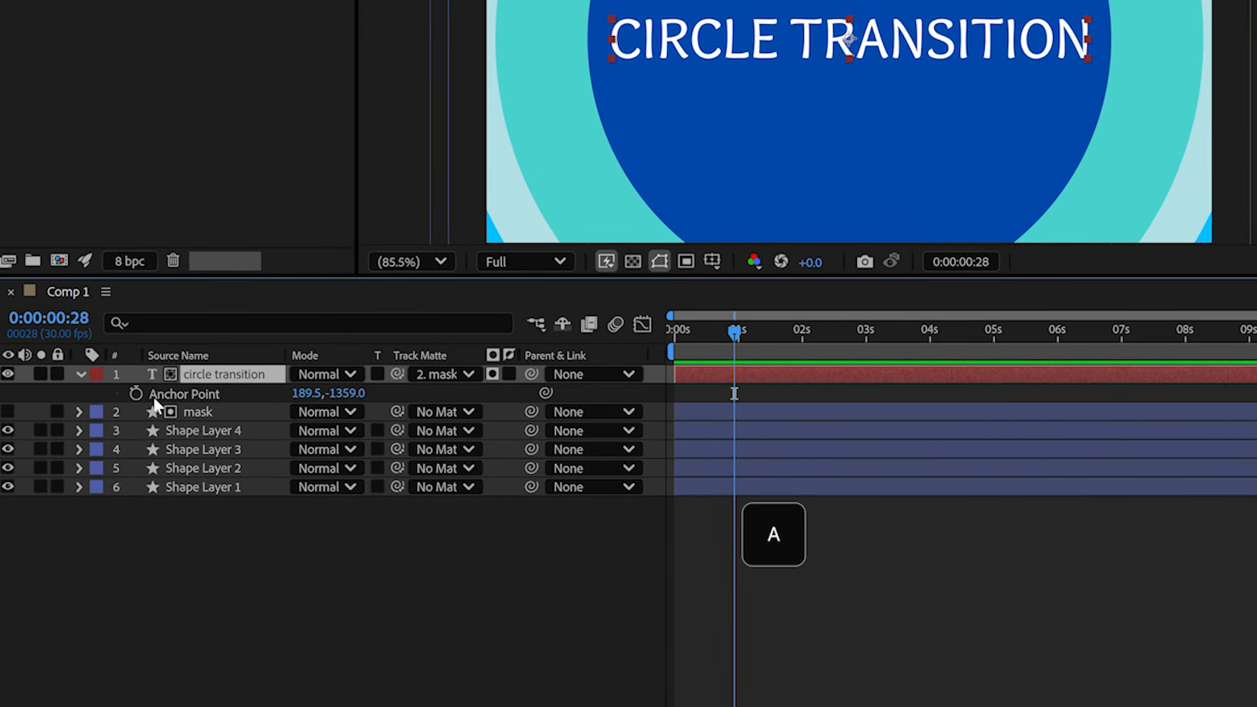
- Add a sourceRectAtTime expression to the title's Anchor Point so it follows the text box centre
left_click(135, 393)
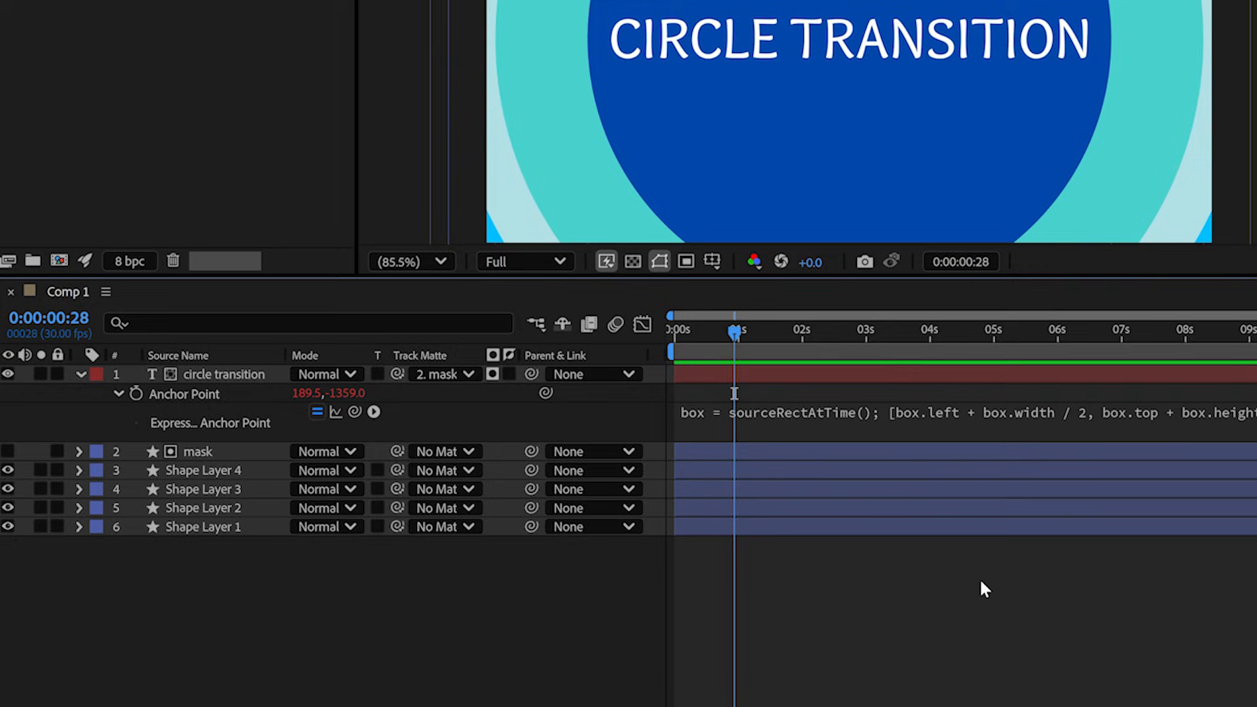
mouse_move(453, 439)
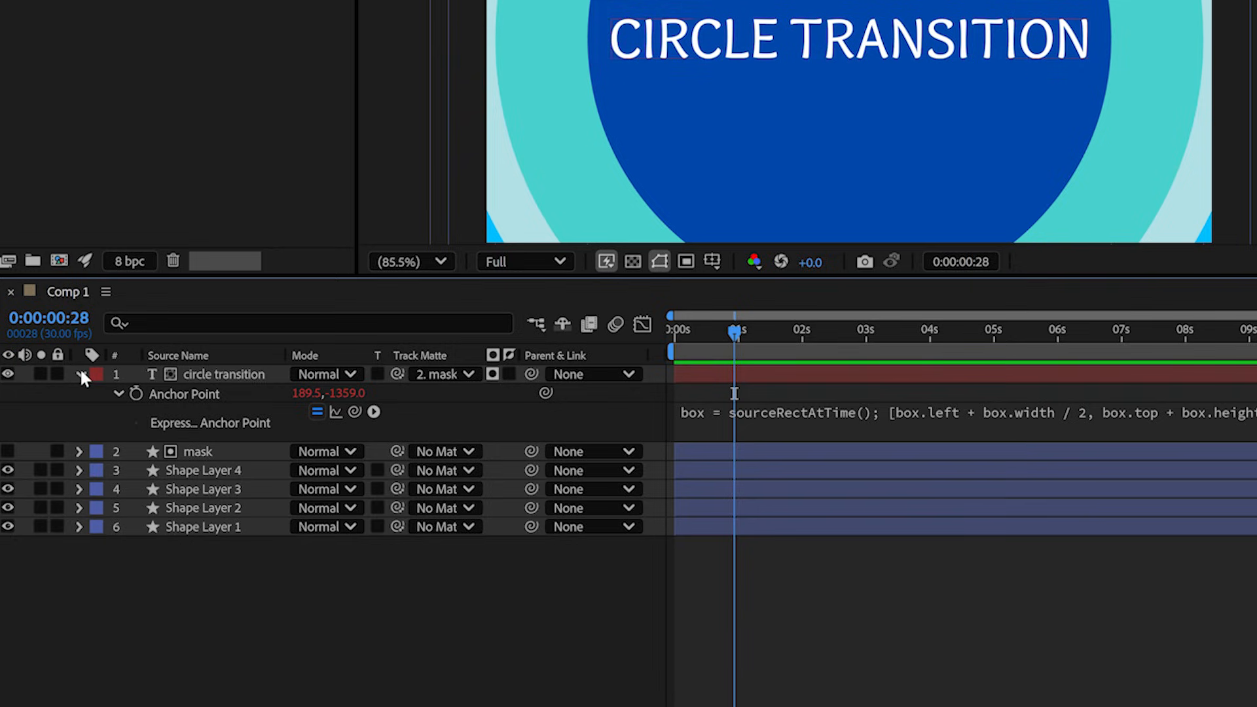
- Add an RGB Fill Color text animator to the title layer, turning the text red
left_click(118, 394)
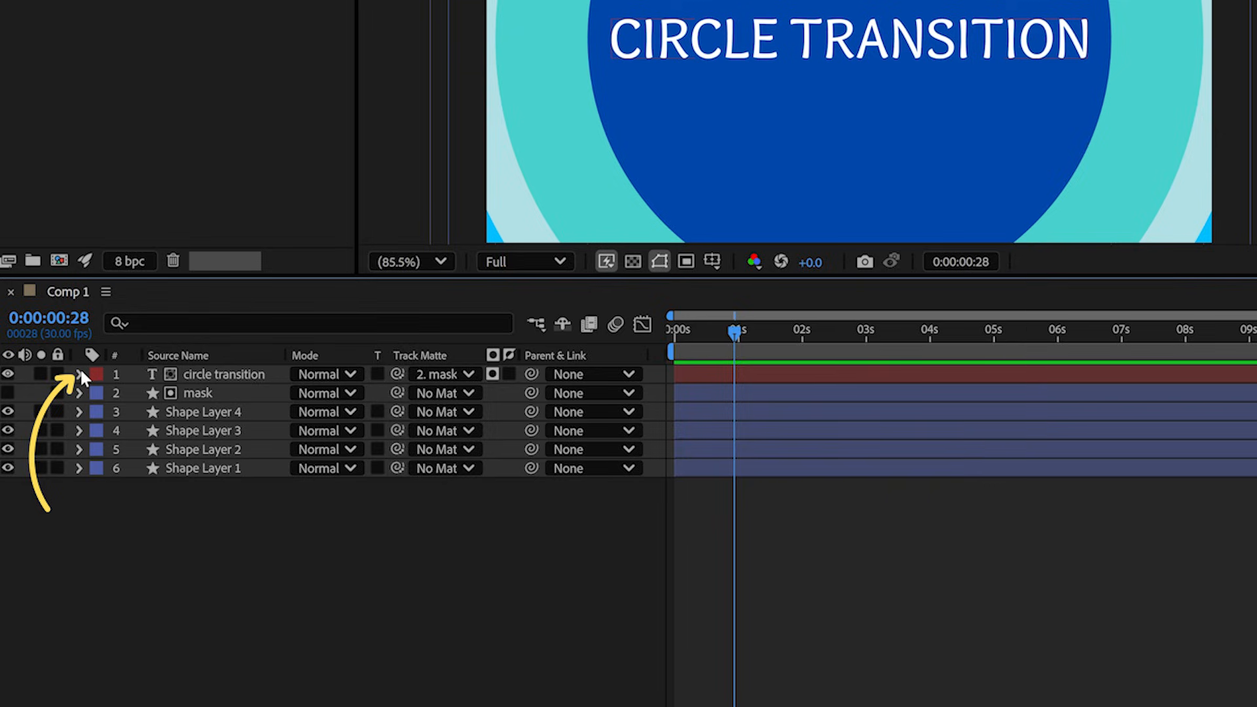
left_click(78, 373)
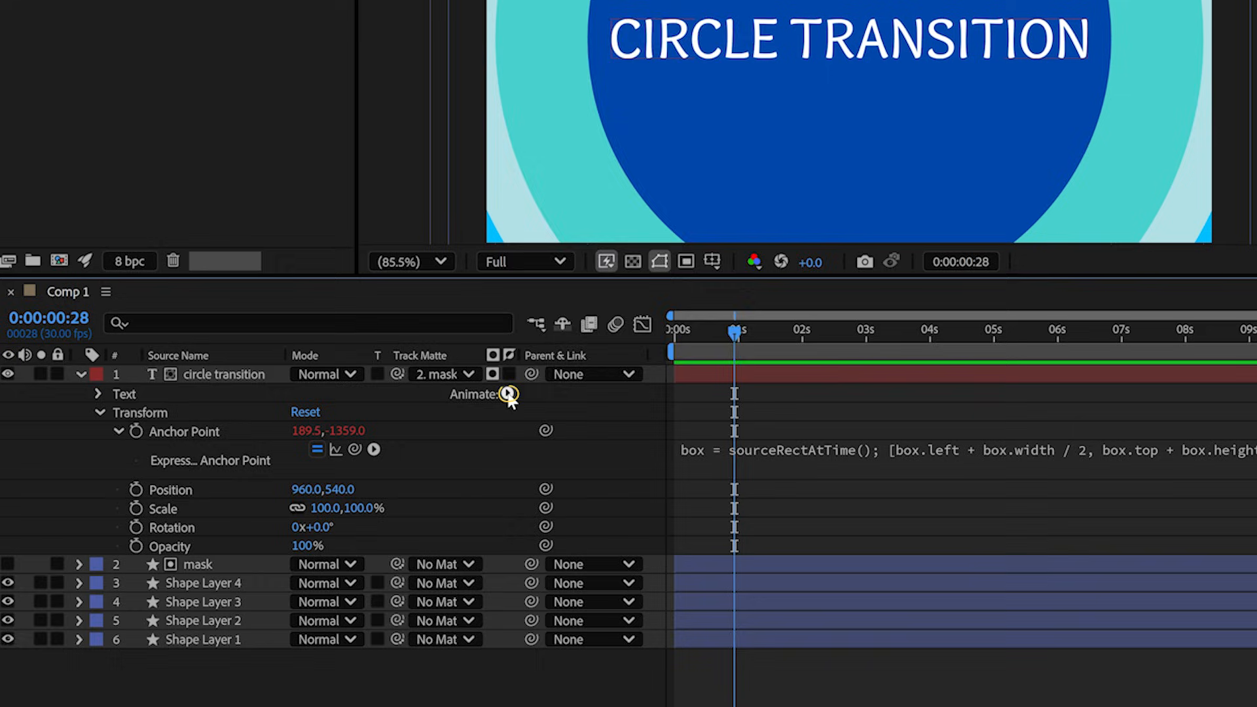
left_click(508, 394)
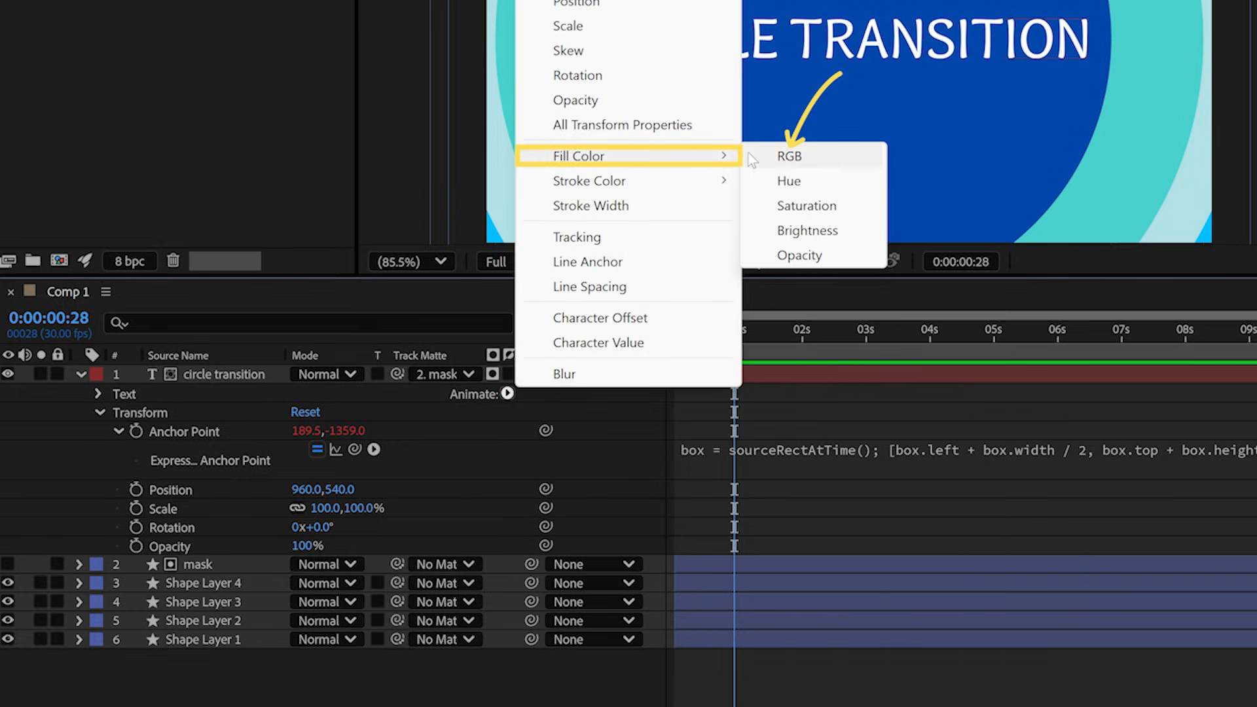
left_click(790, 156)
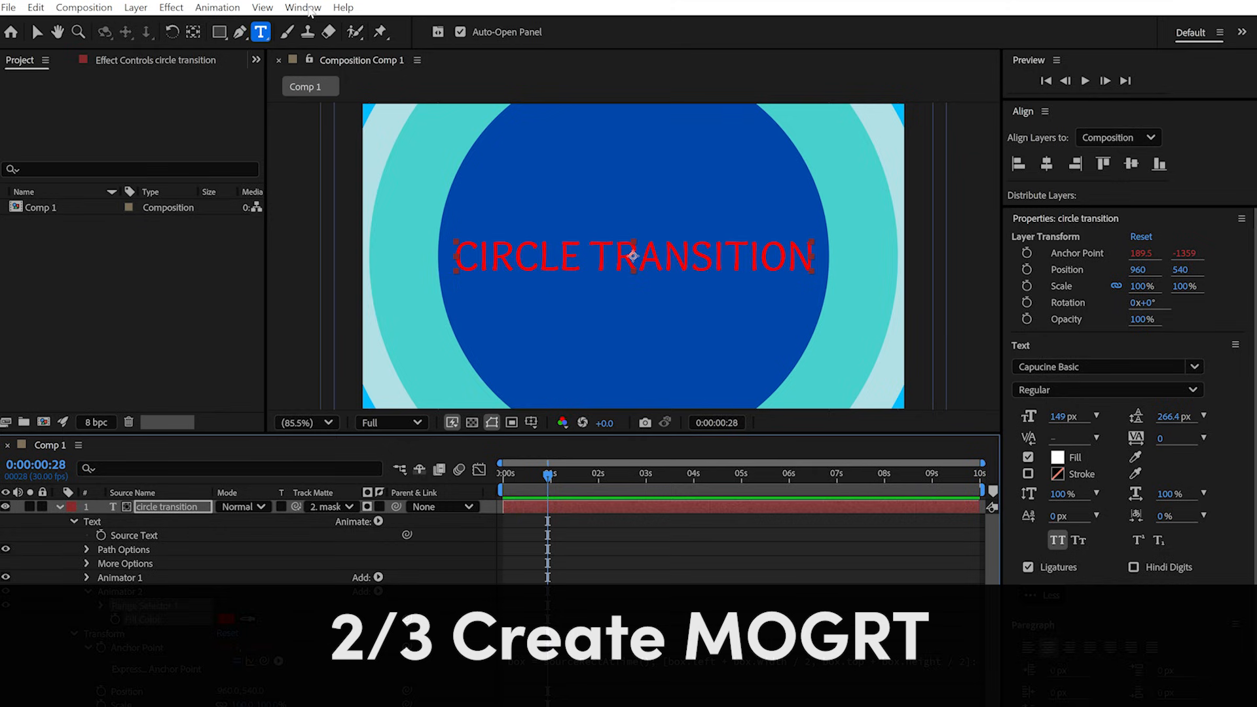
- In Essential Graphics, make Comp 1 the primary composition and name the template Circle Transition
left_click(303, 8)
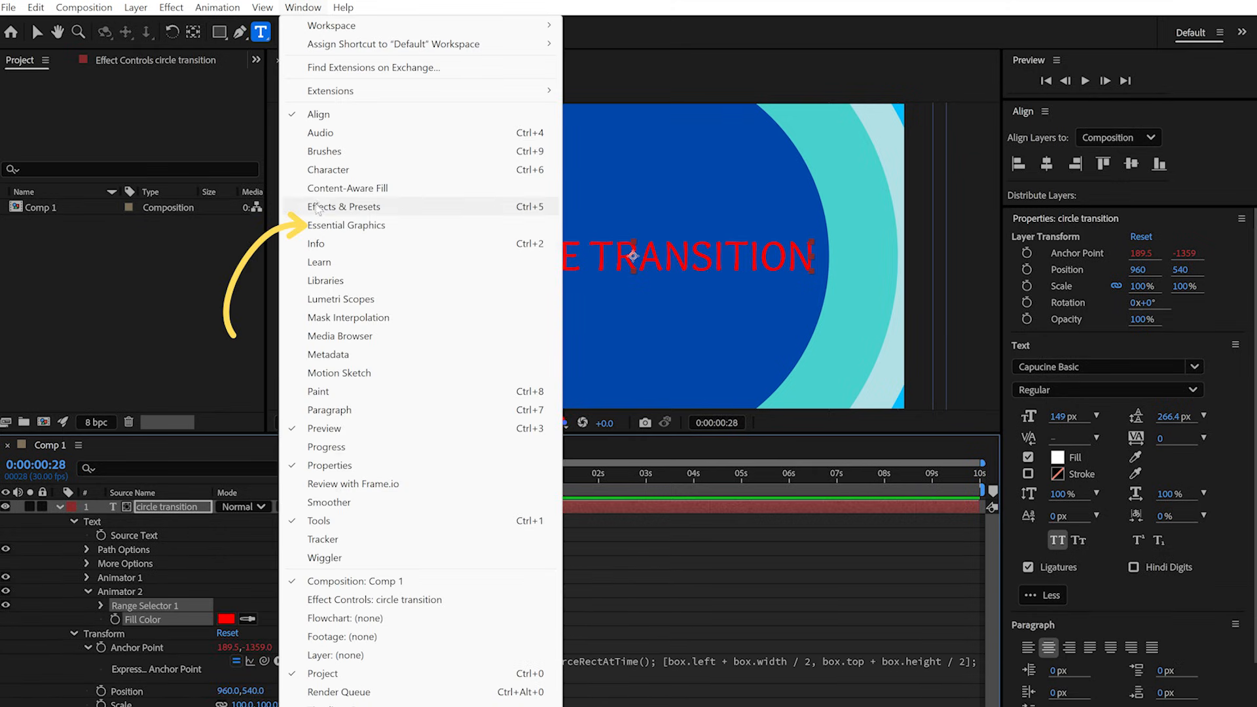
left_click(345, 224)
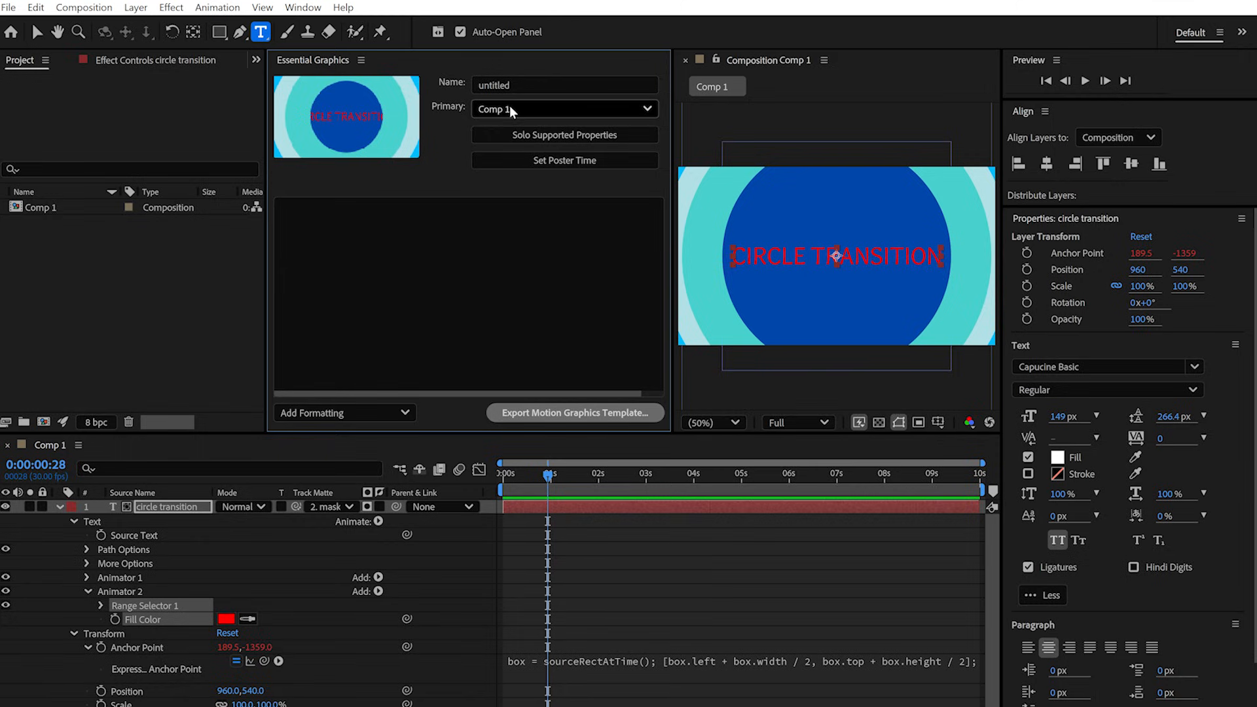
left_click(563, 108)
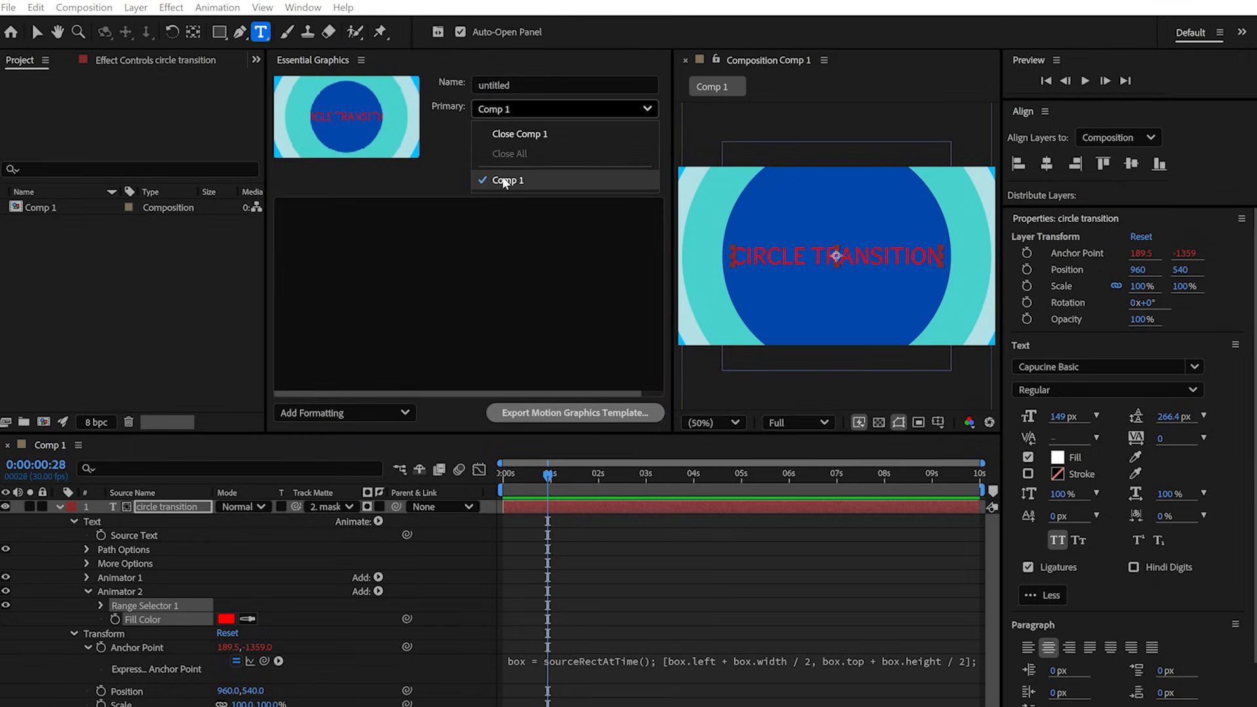
left_click(510, 180)
type("C")
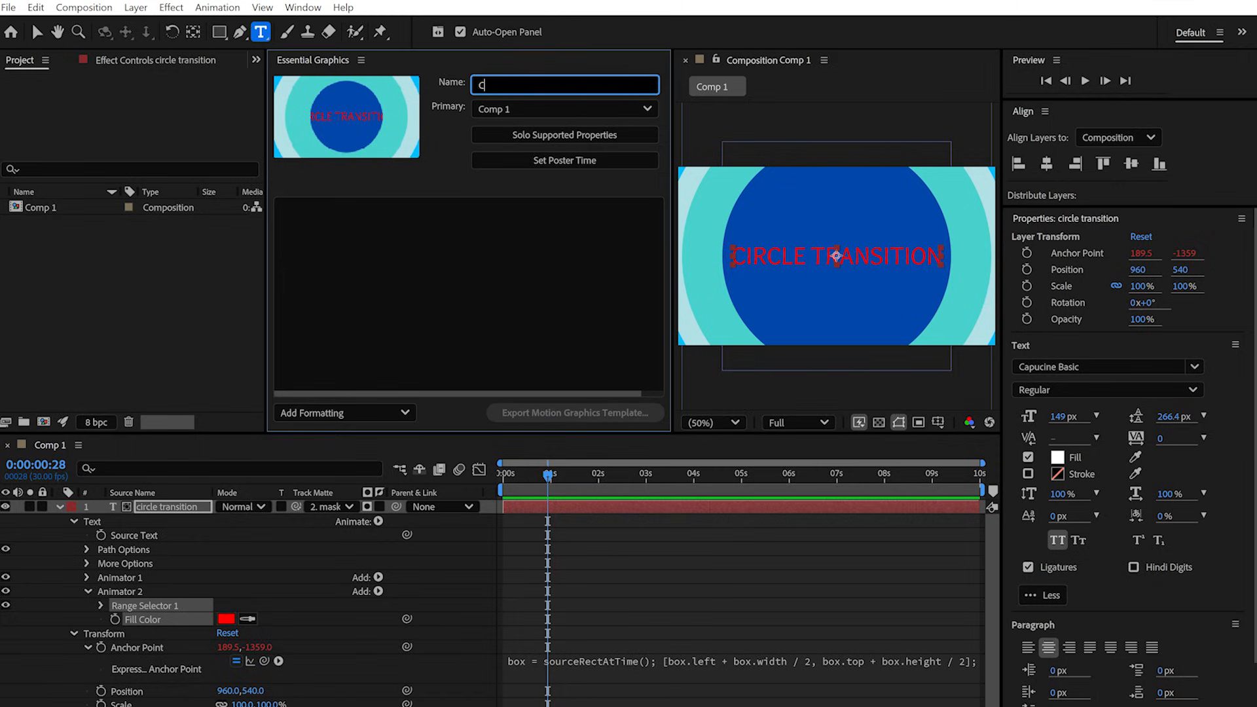
type("ircle Transition")
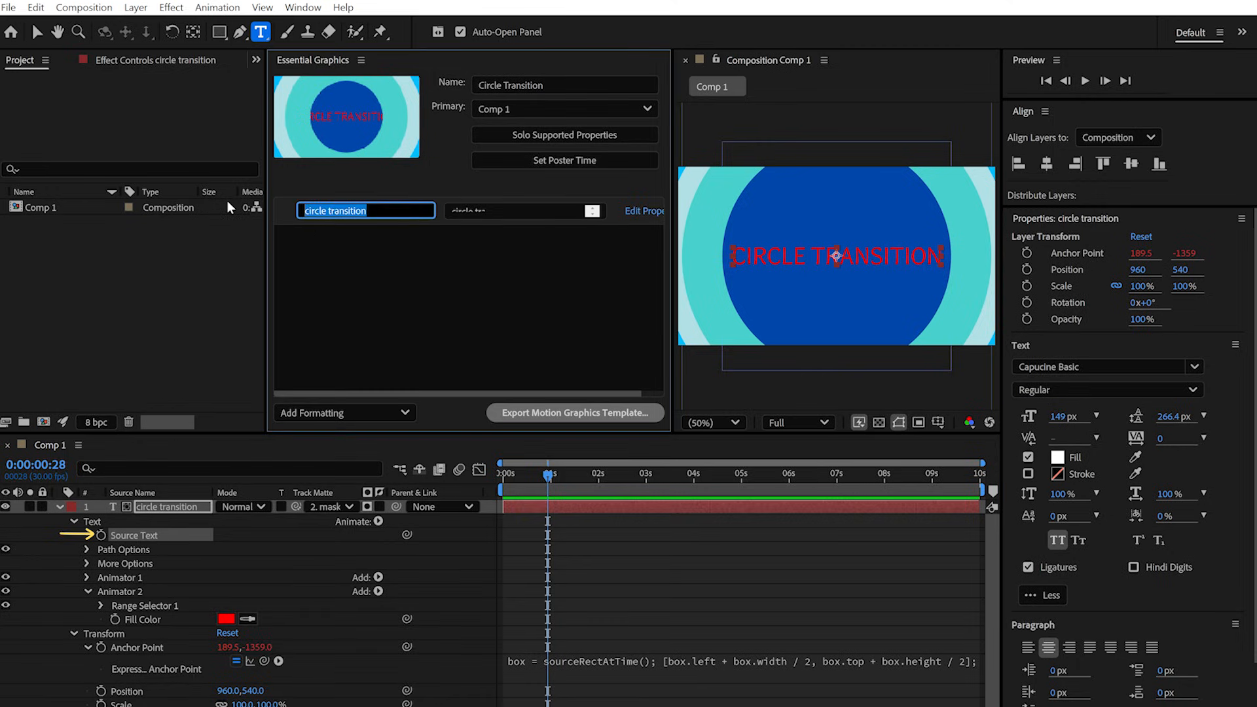
- Label the text control Change Text, set the title to Motionade, and enable font, size and faux style options
type("Change")
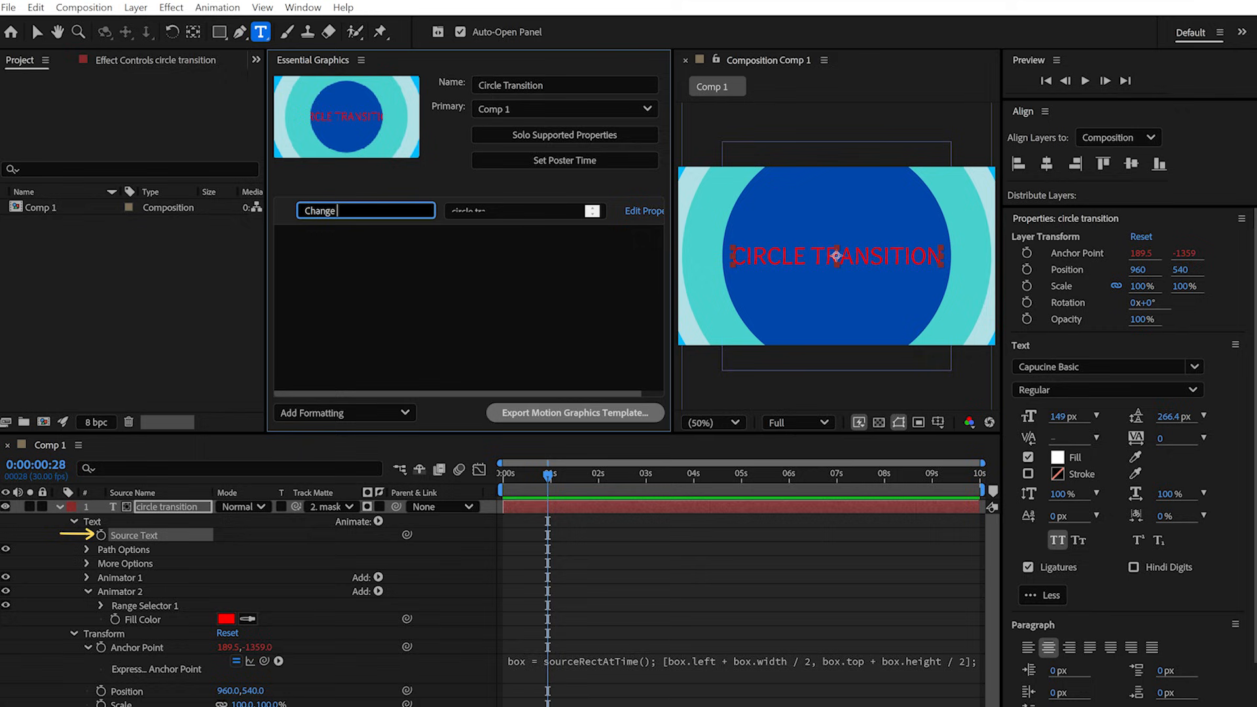
type("Text")
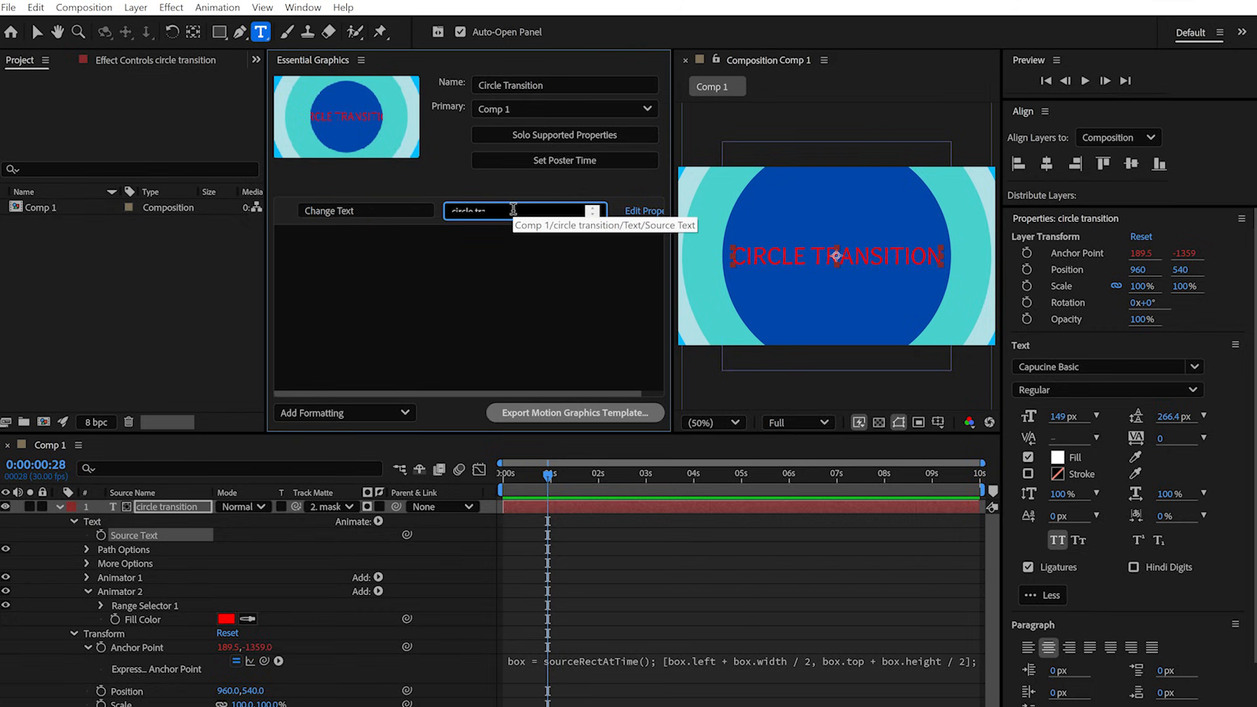
type("ade")
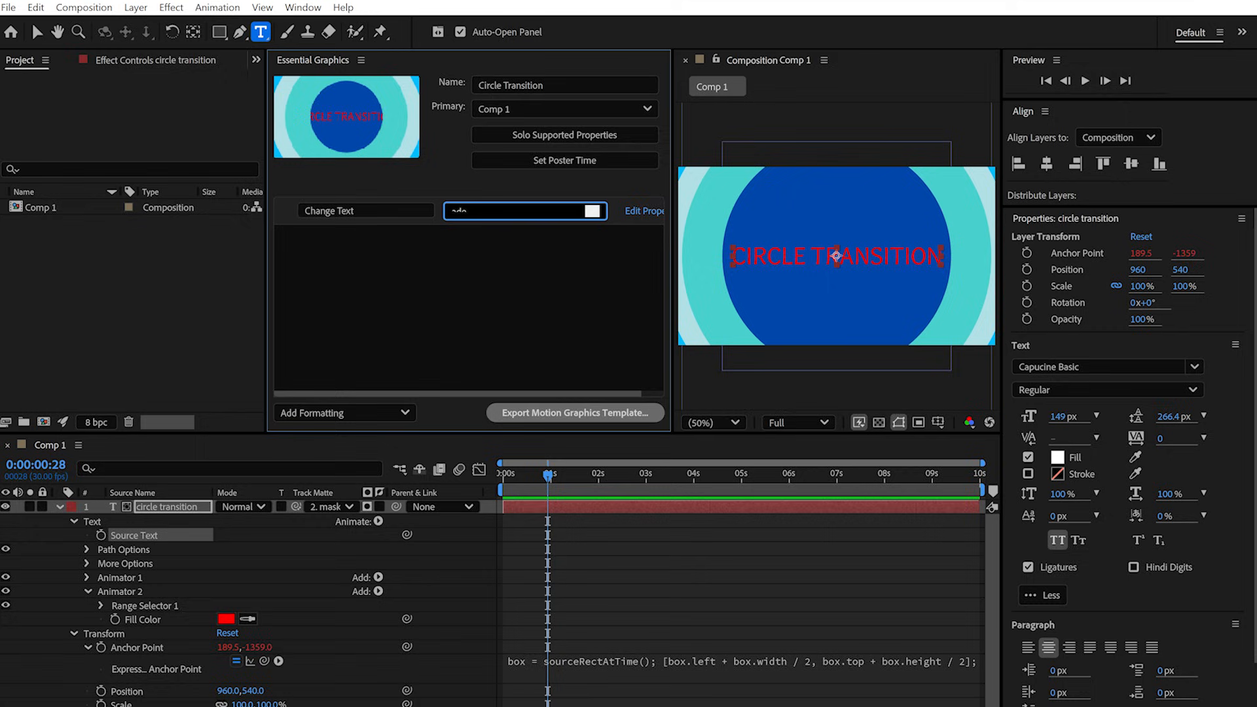
type("Motionade")
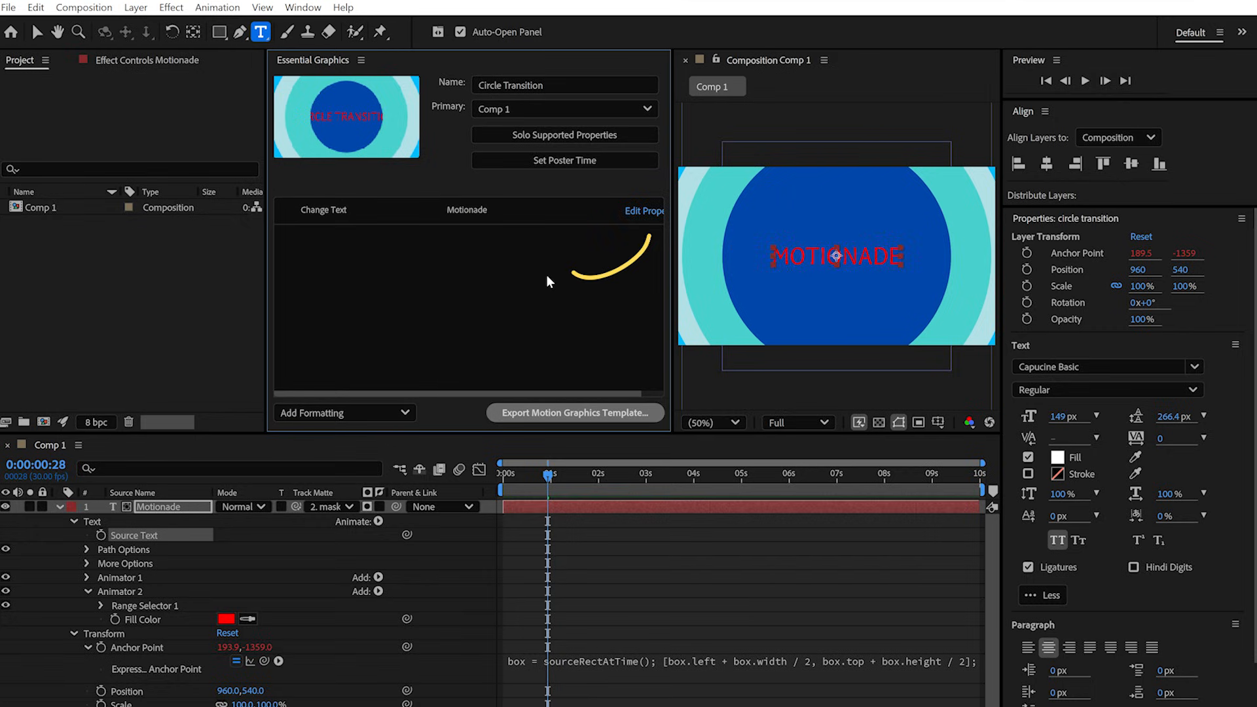
left_click(644, 211)
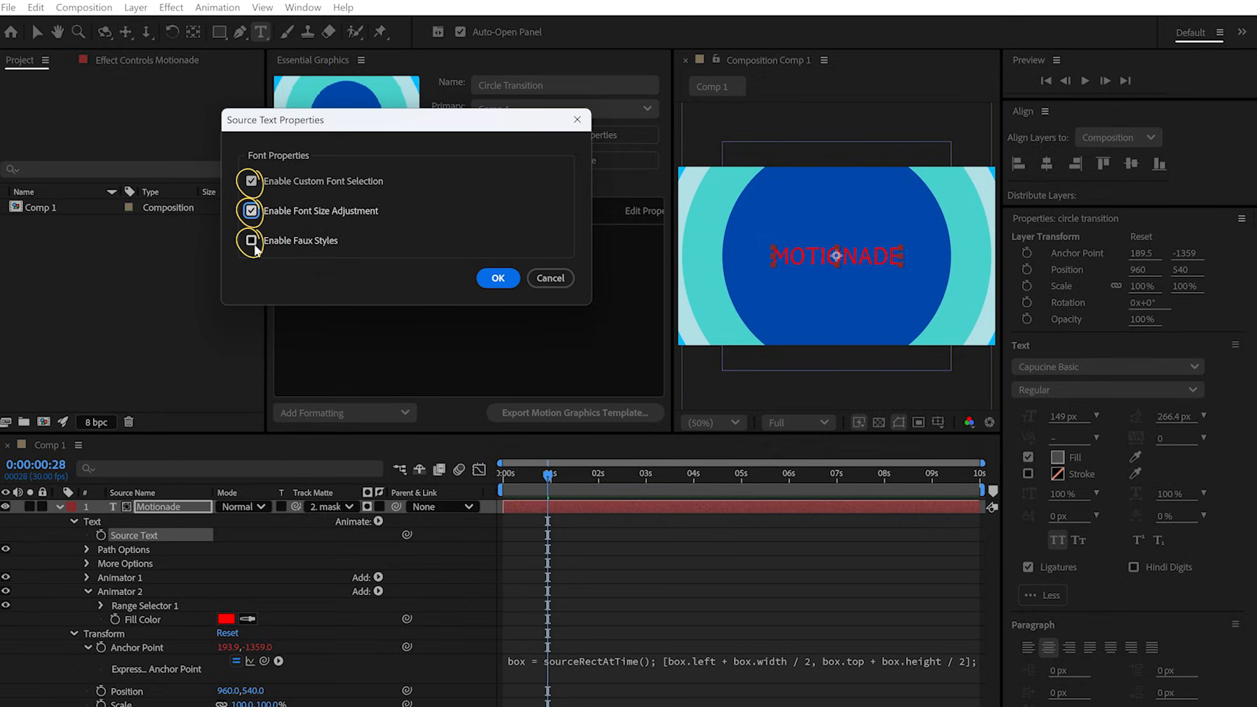
left_click(498, 277)
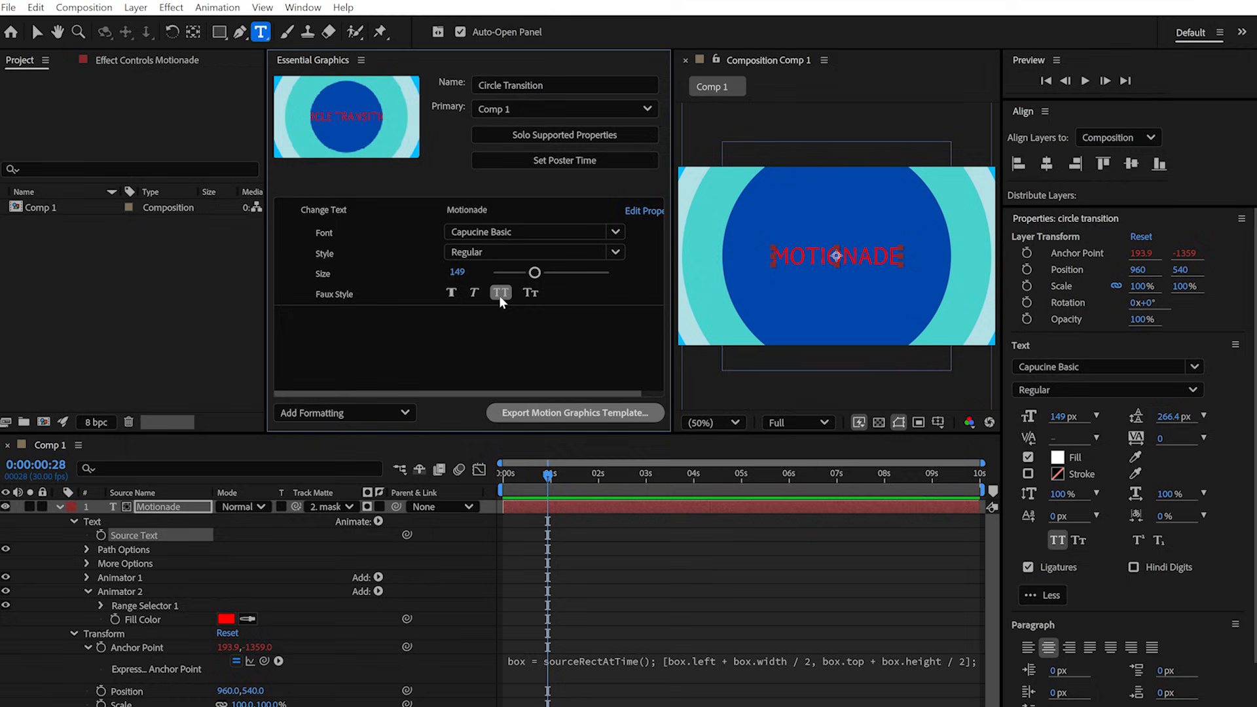
mouse_move(404, 387)
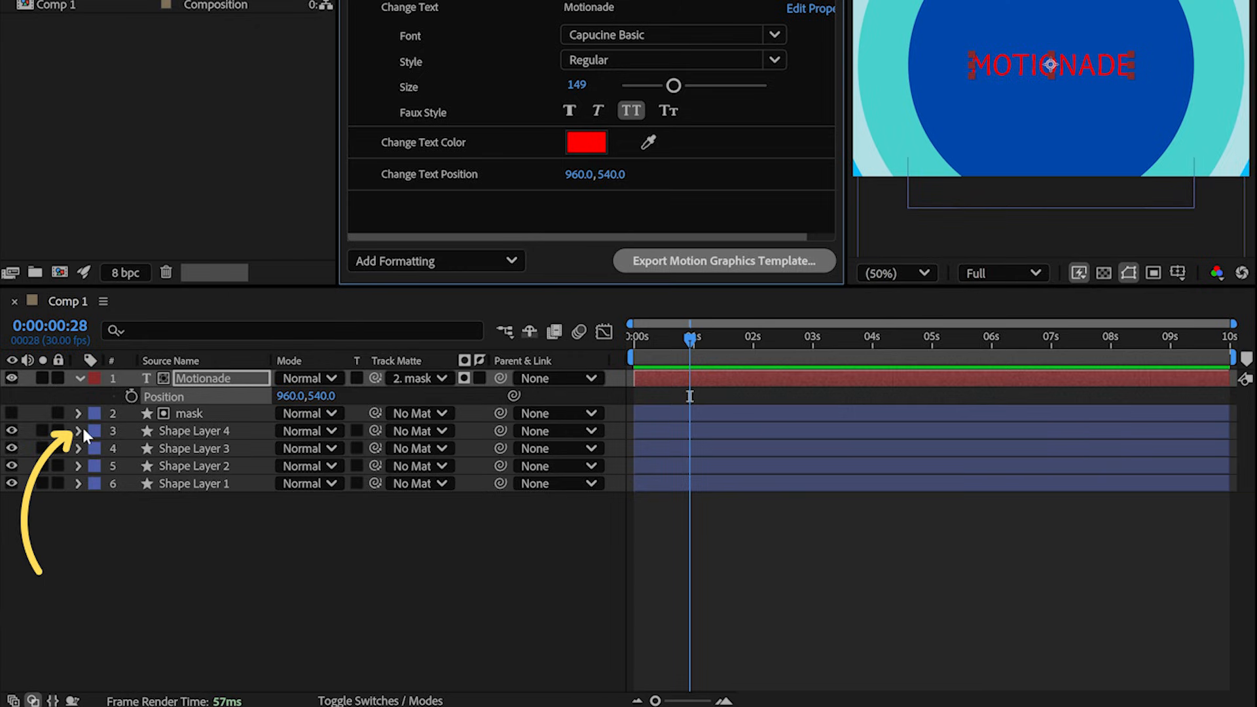
- Expose Shape Layer 4 and 3 fills as Change Background Color and Change Circle 3 Color
left_click(79, 431)
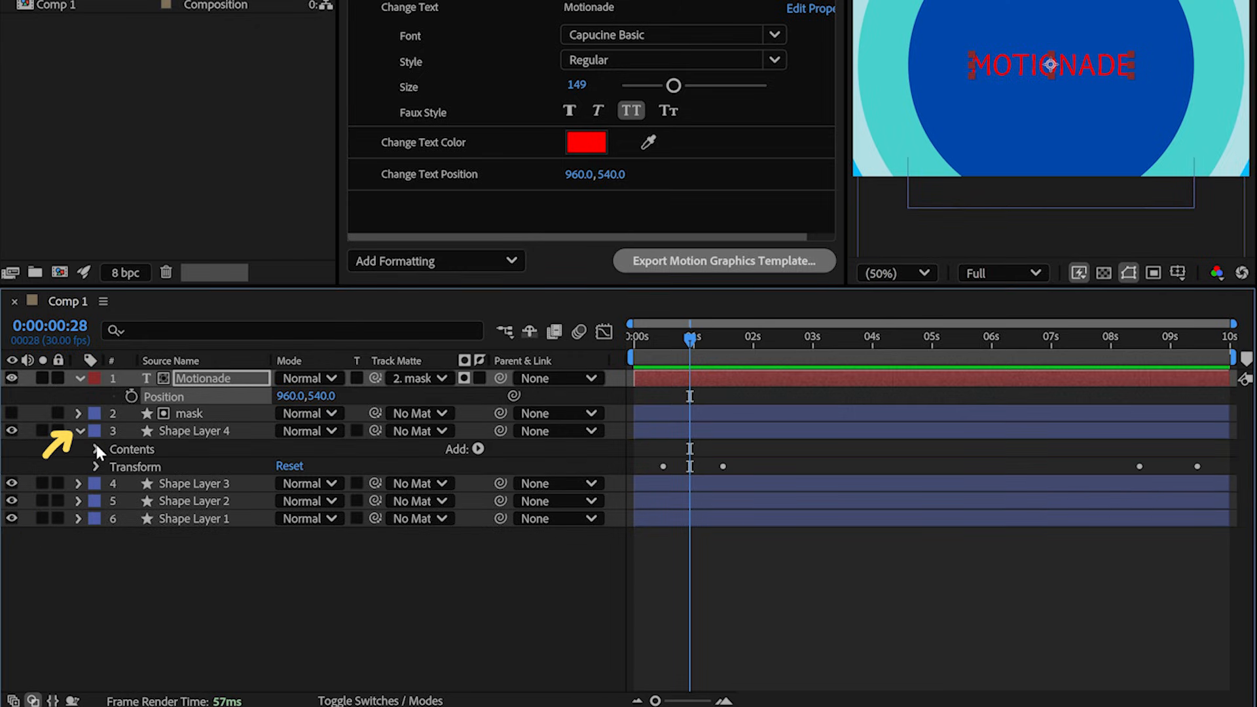
left_click(95, 449)
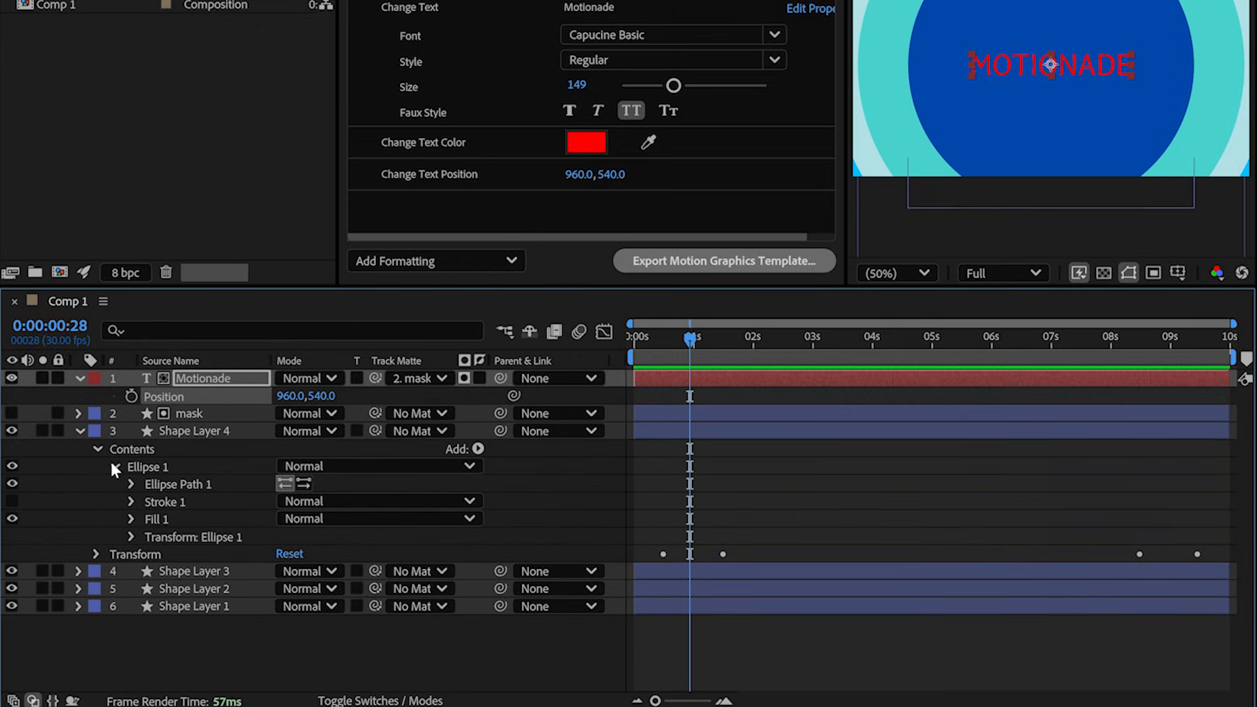
left_click(131, 519)
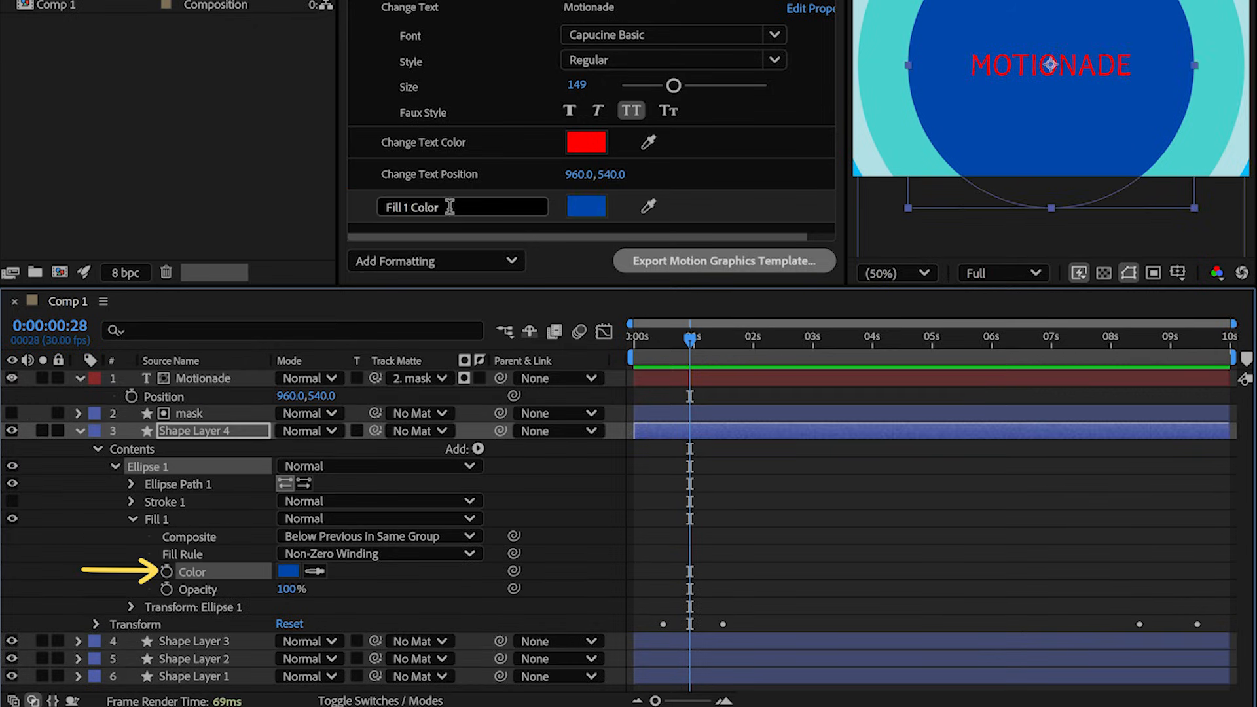
type("Change Background Color")
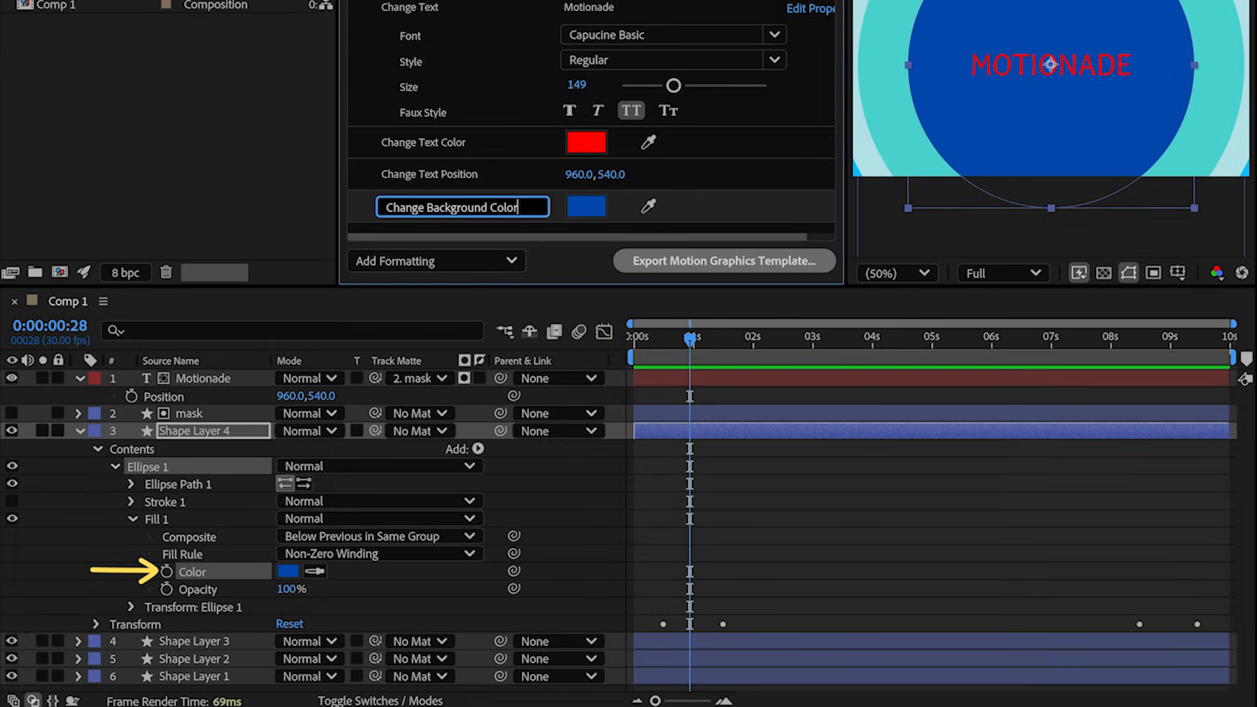
left_click(79, 430)
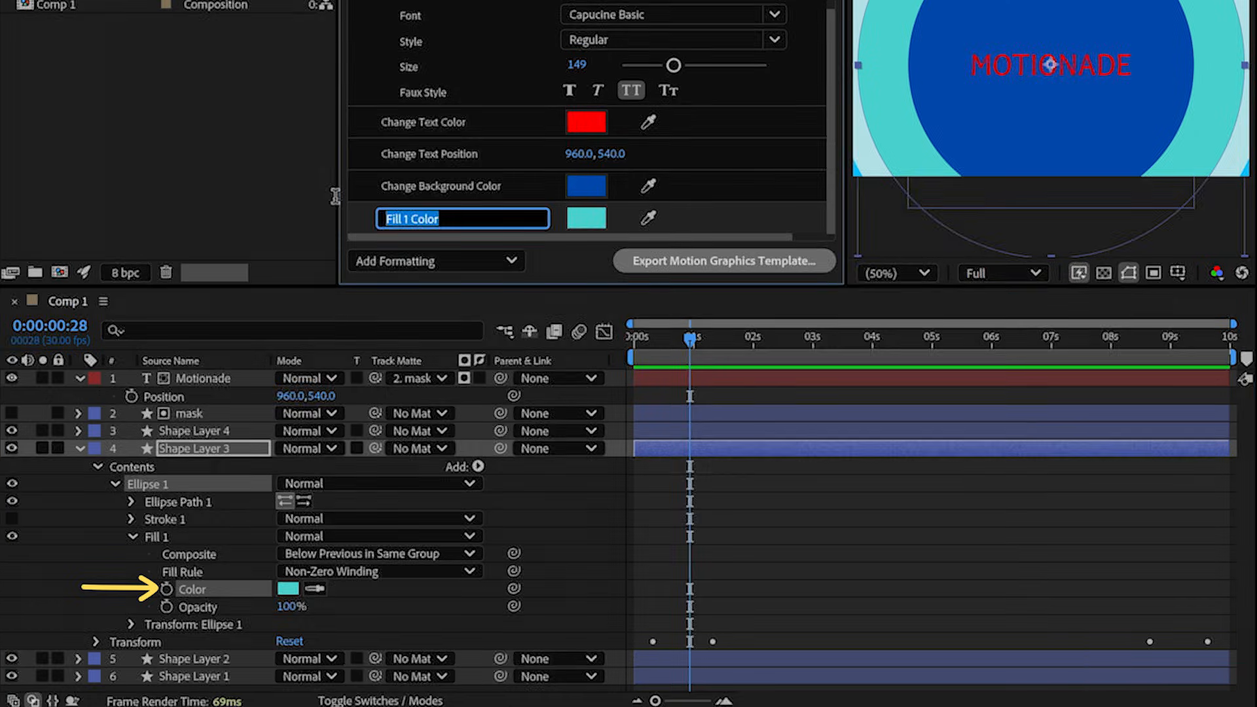
type("Change Circle 3 Color")
type("Change Circle 1 Color")
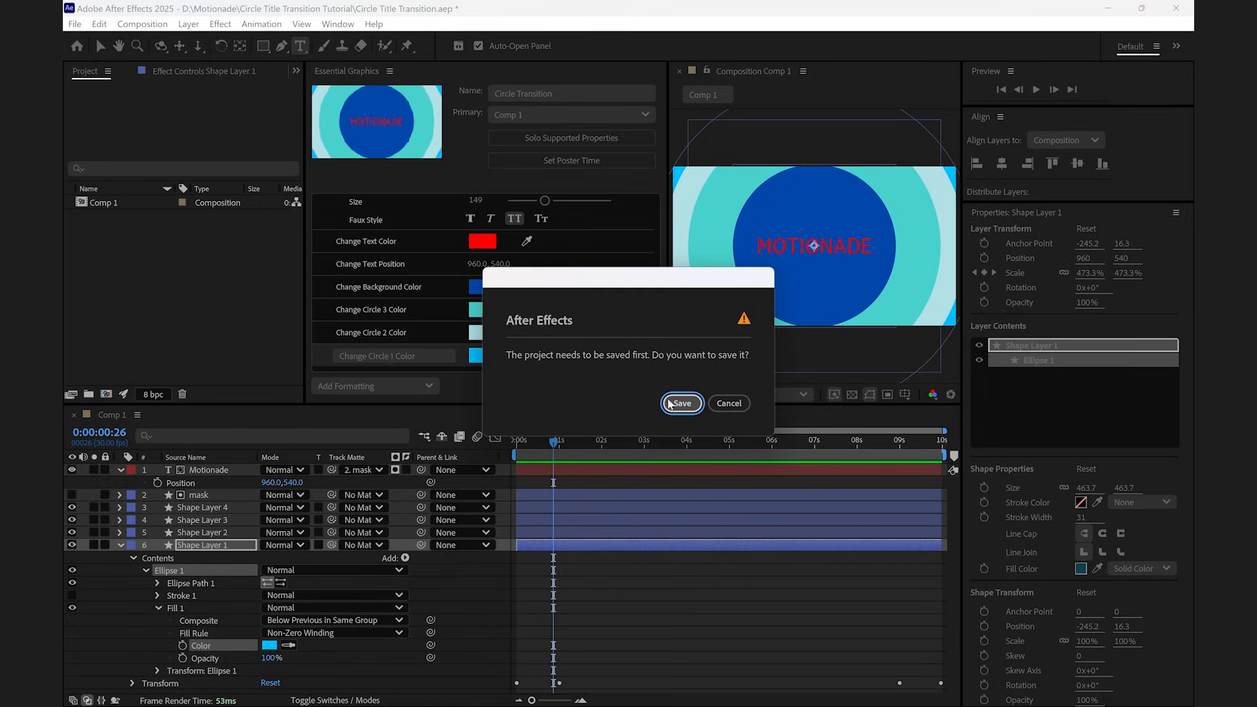
- Save the project so the Circle Transition template can export
left_click(679, 404)
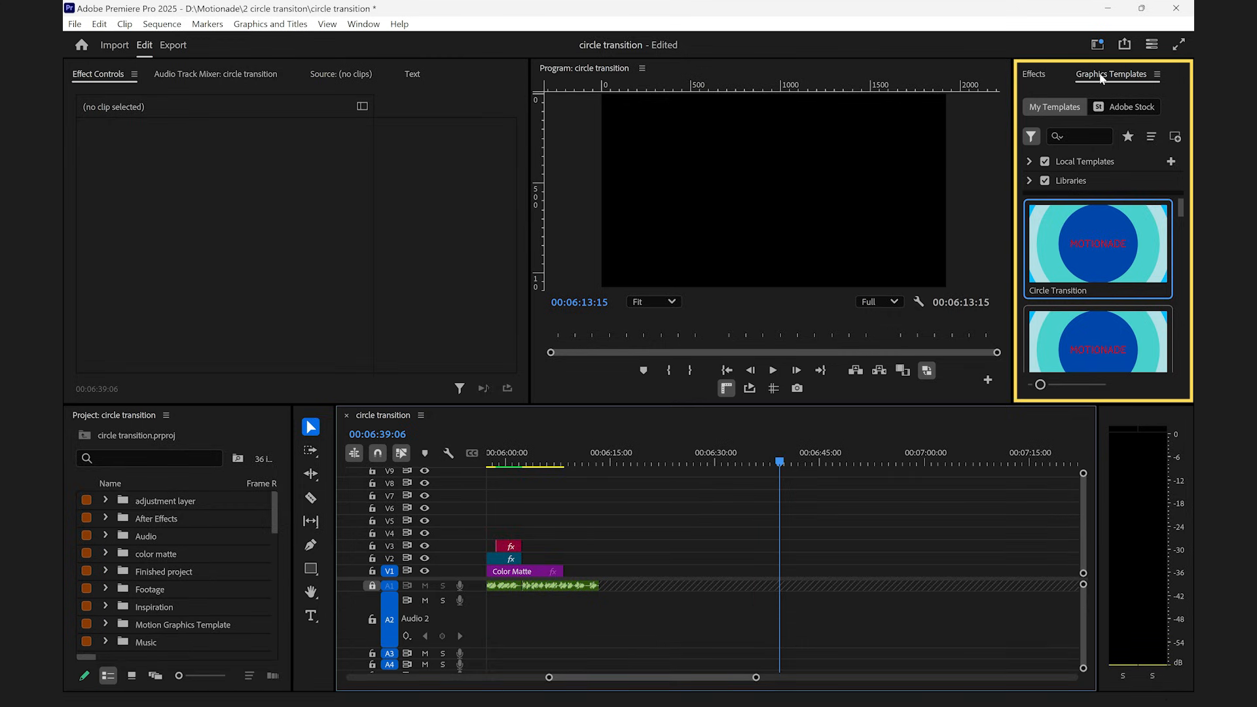
mouse_move(463, 68)
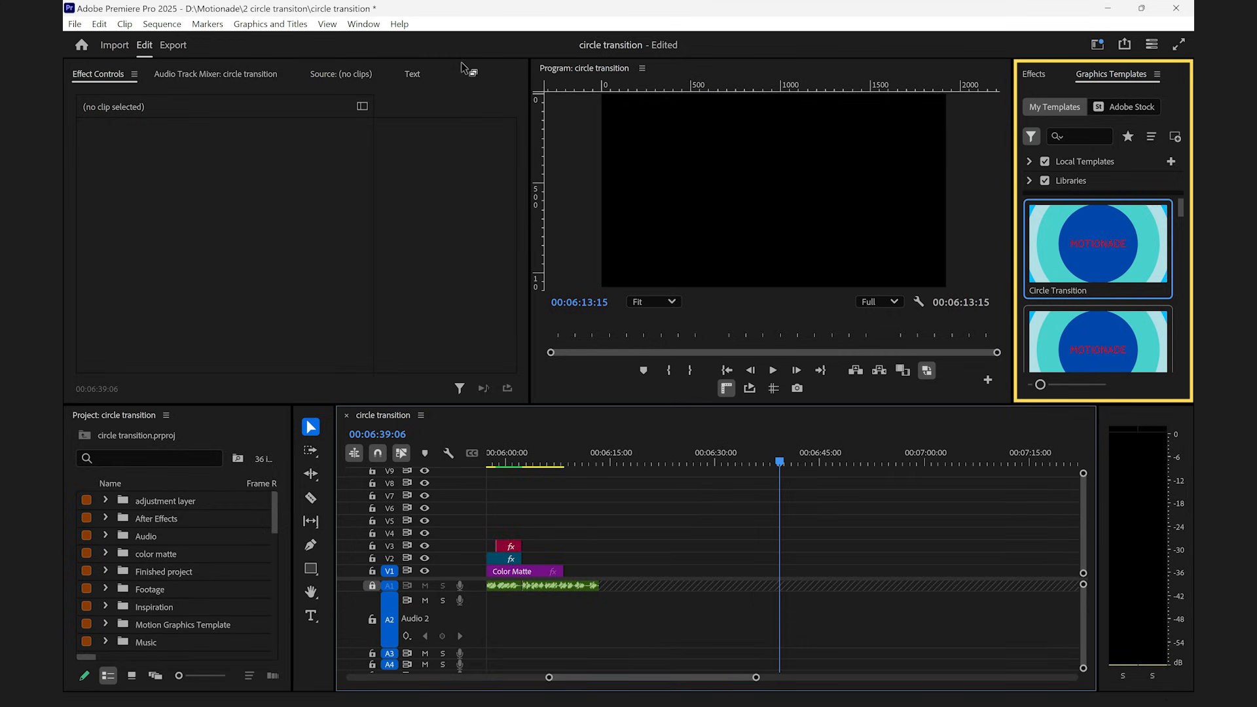
- Drag the Circle Transition template onto track V1 of the Premiere Pro timeline
left_click(363, 23)
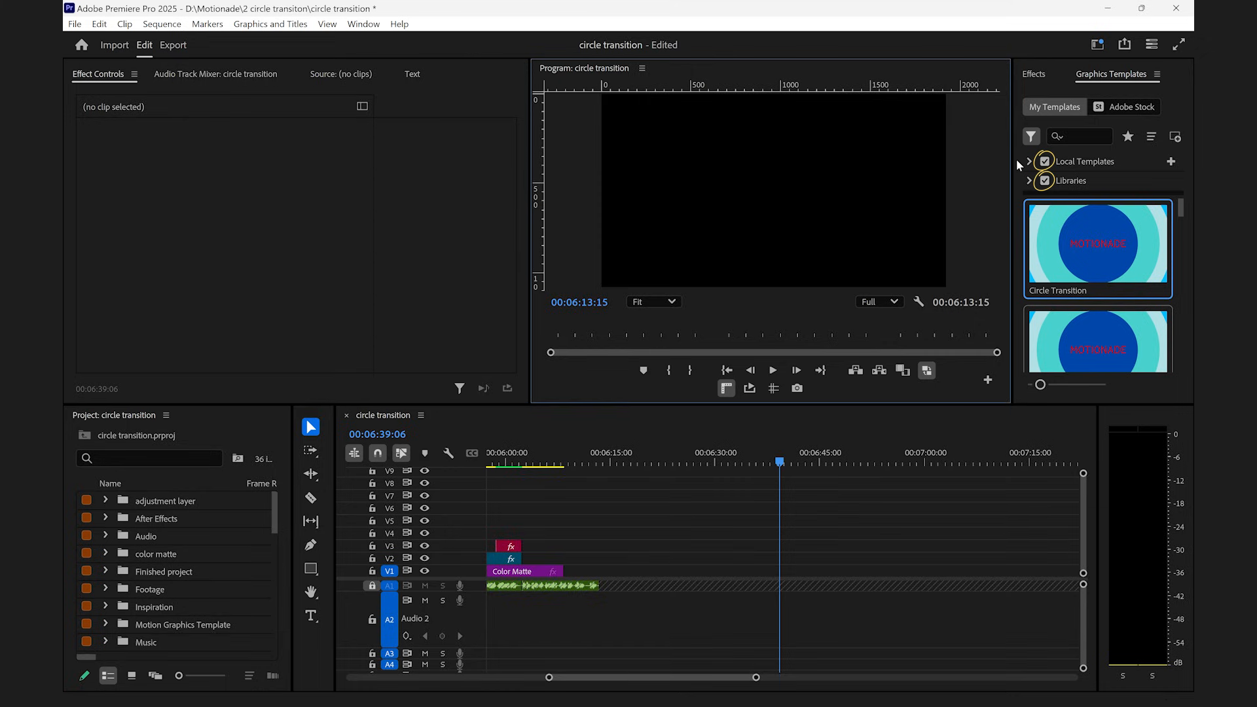
mouse_move(1018, 185)
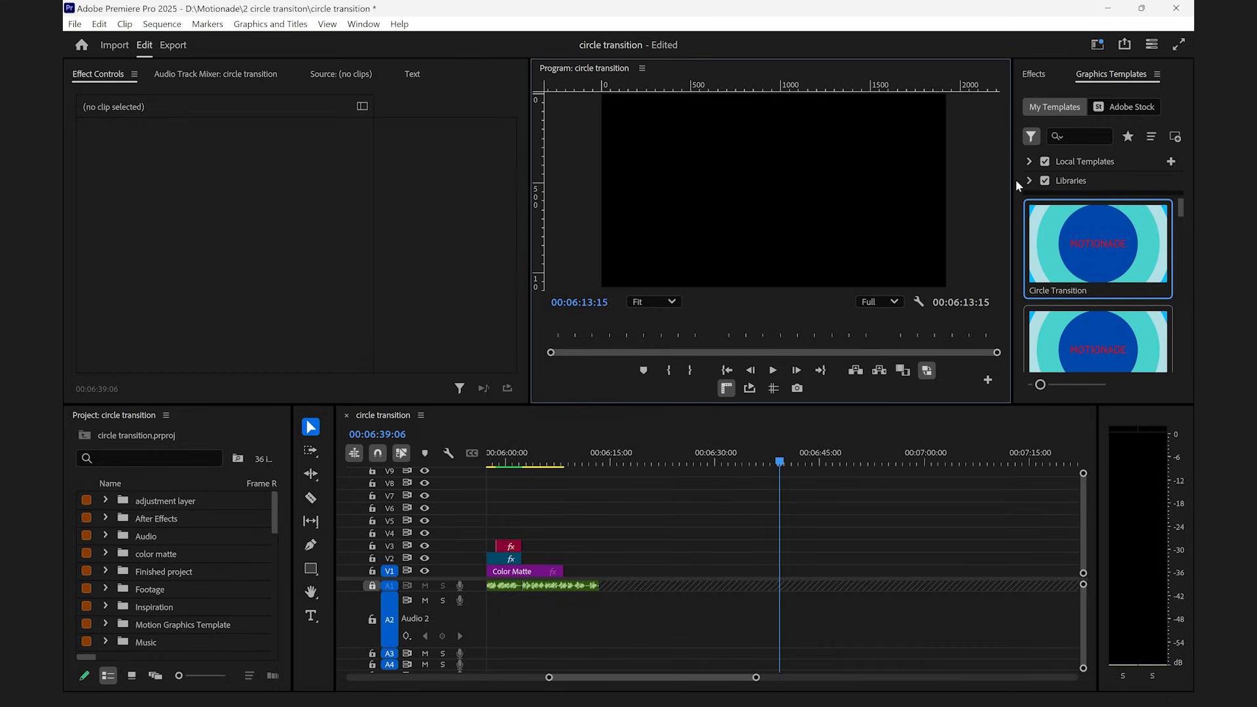
left_click_drag(1097, 246, 895, 513)
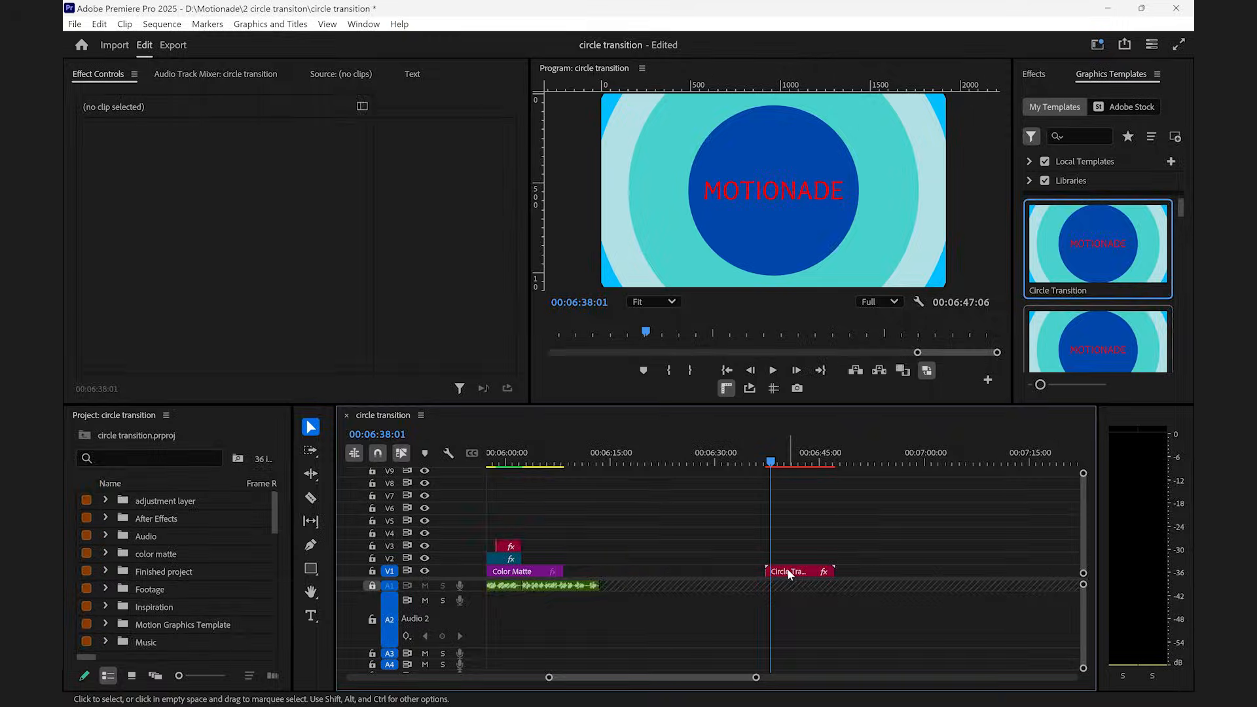
- Reveal the clip's Change Text, font and colour parameters in Effect Controls and scrub to preview the animation
left_click(790, 571)
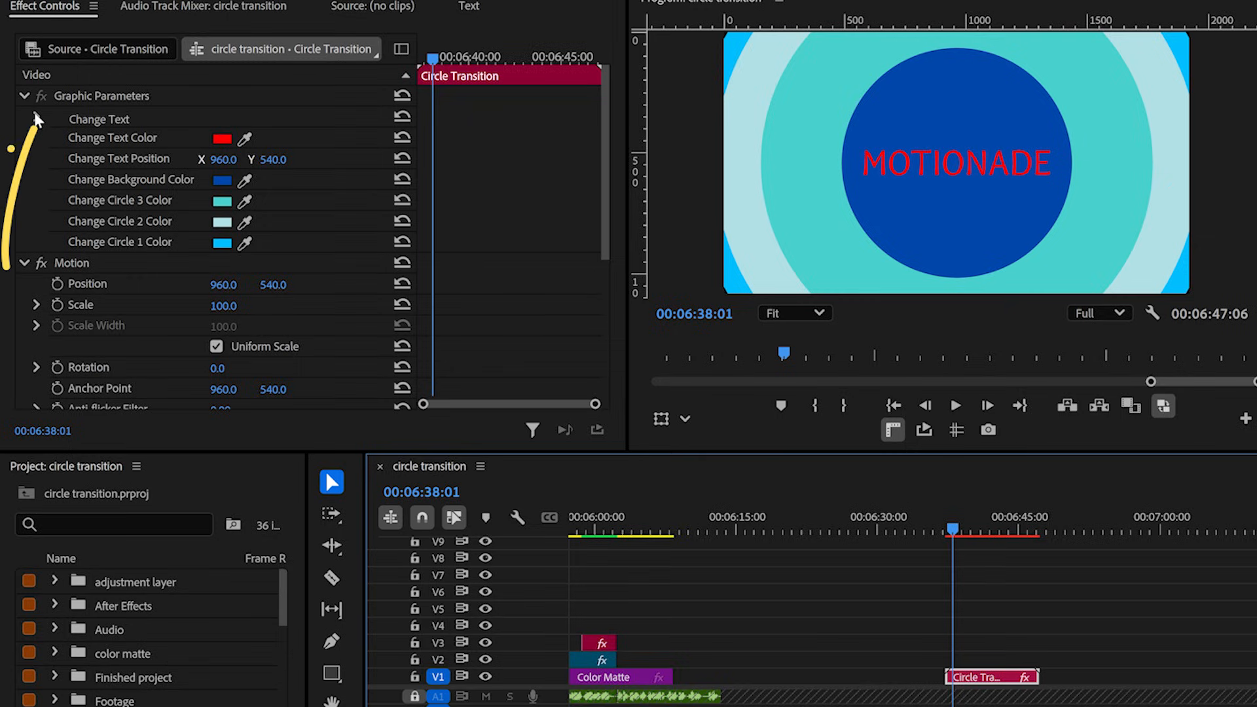
left_click(37, 119)
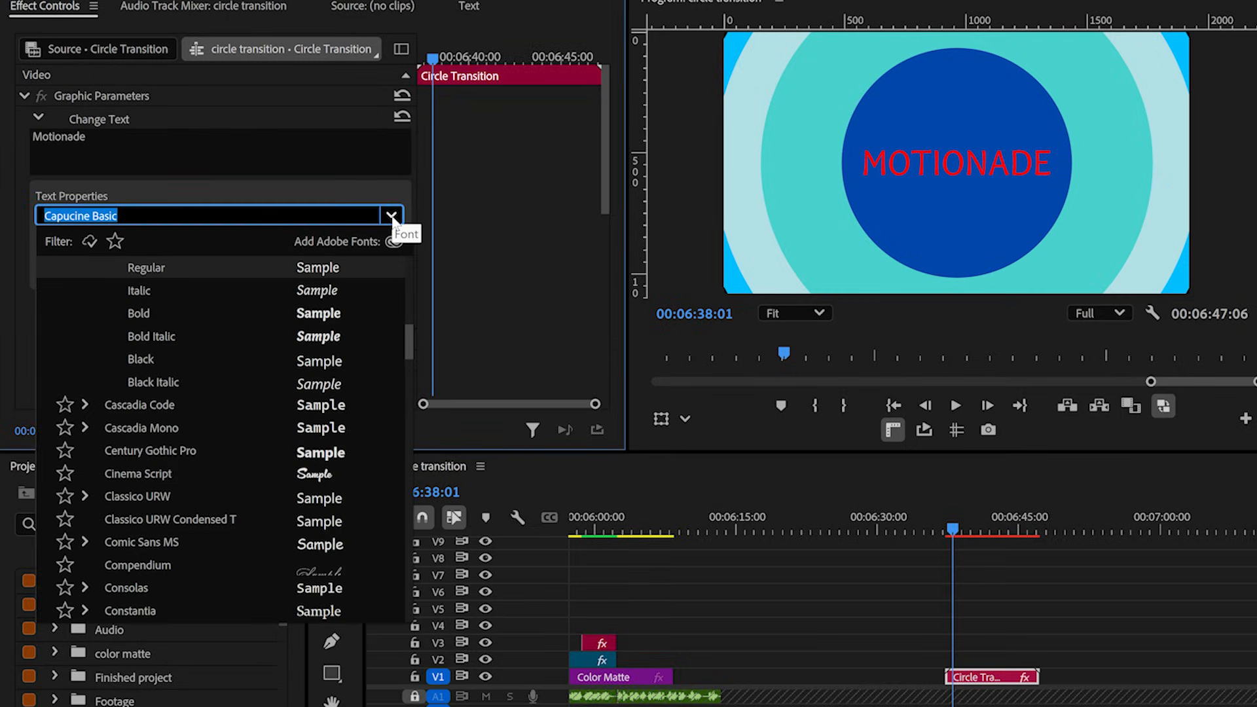
left_click(391, 214)
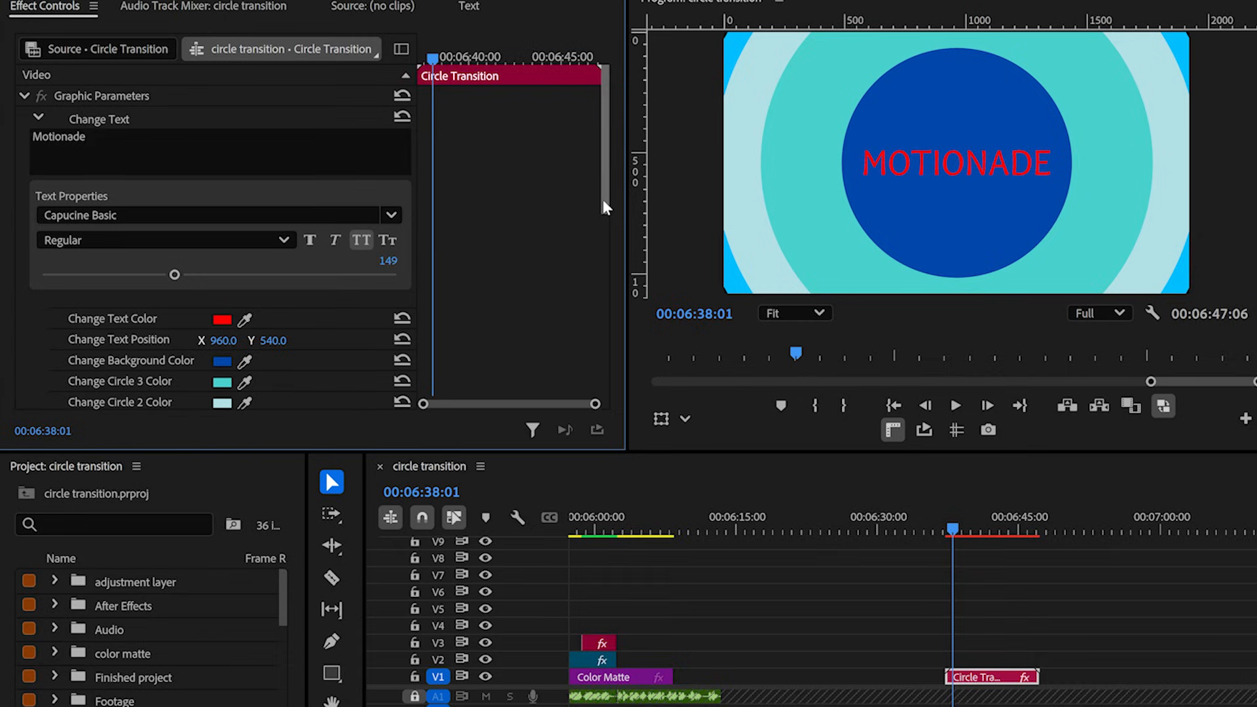
scroll("down", 3)
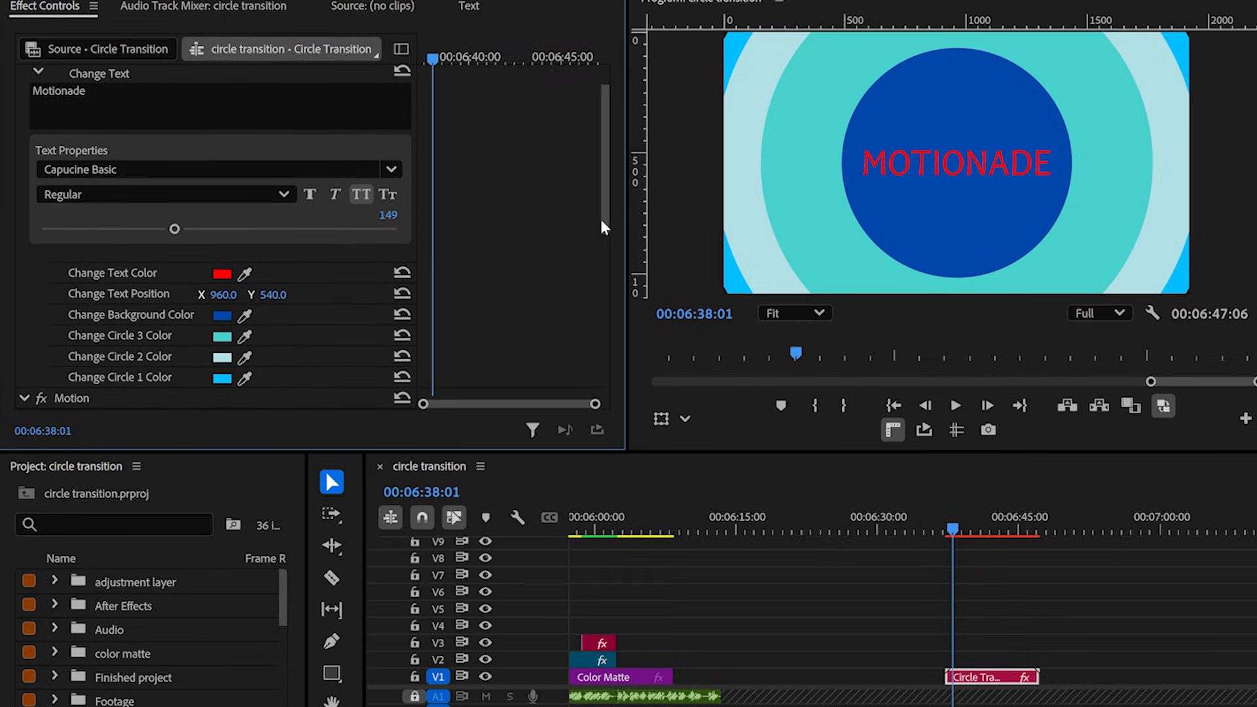
mouse_move(320, 299)
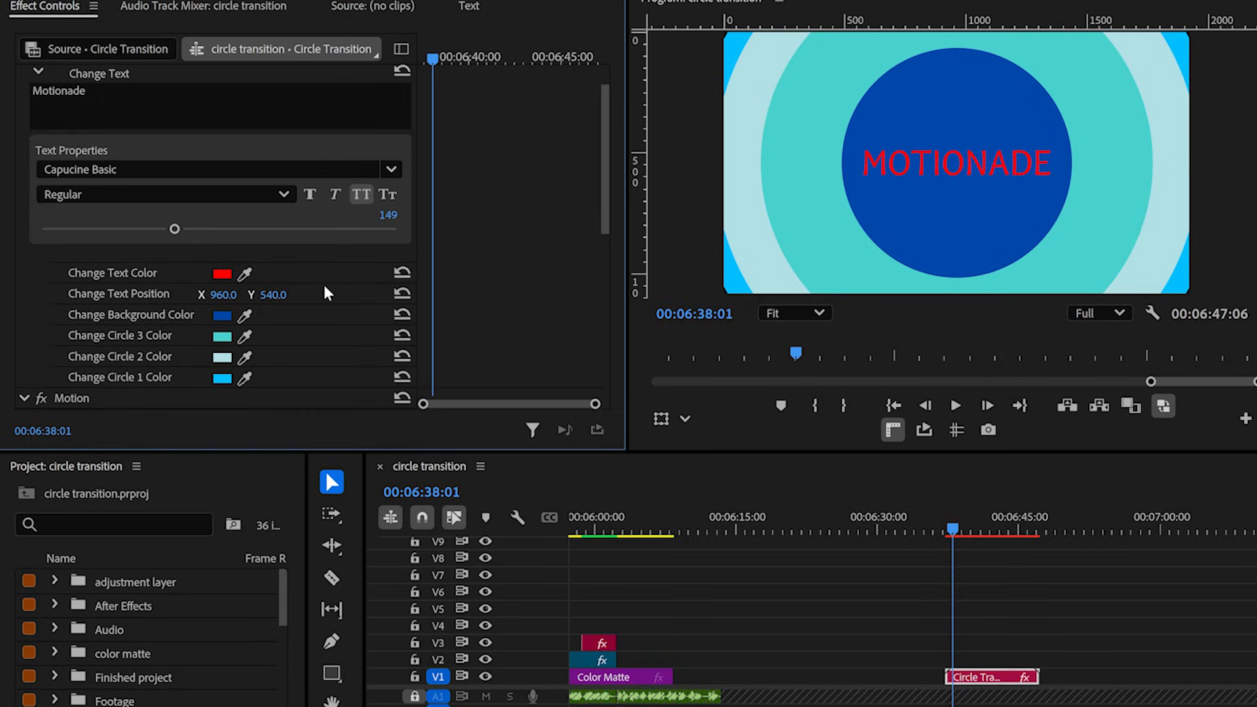
left_click(950, 533)
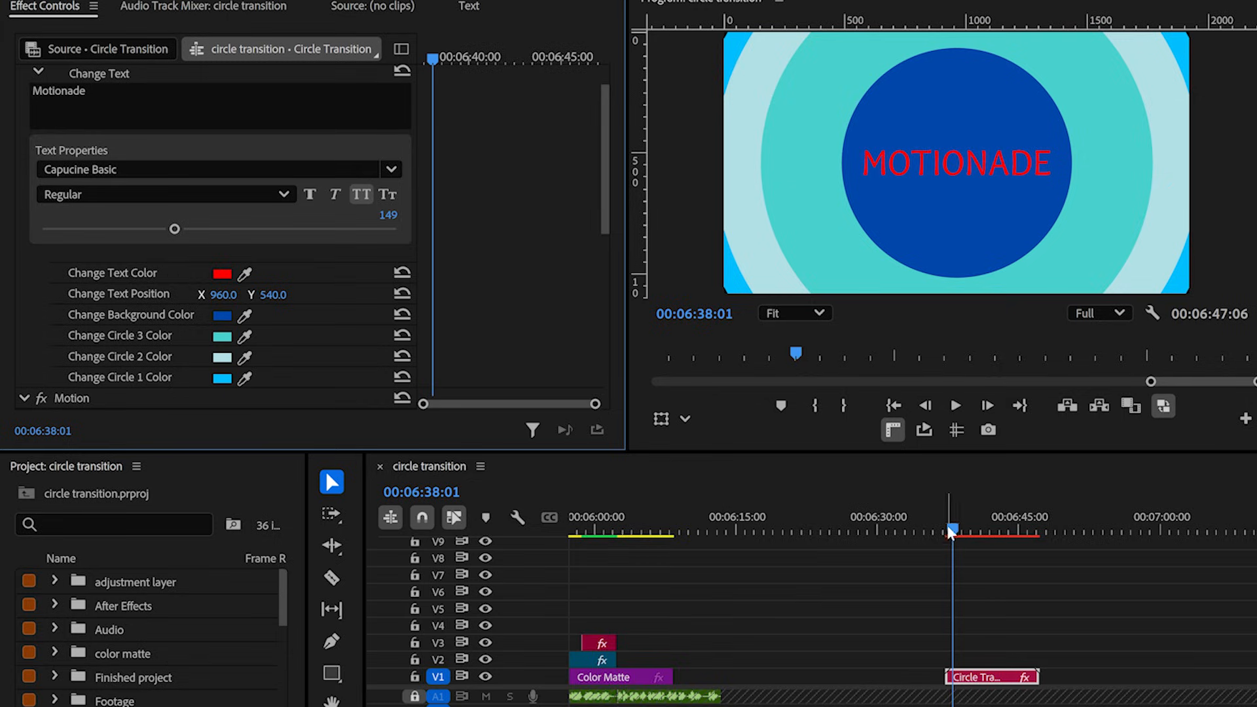
left_click(332, 577)
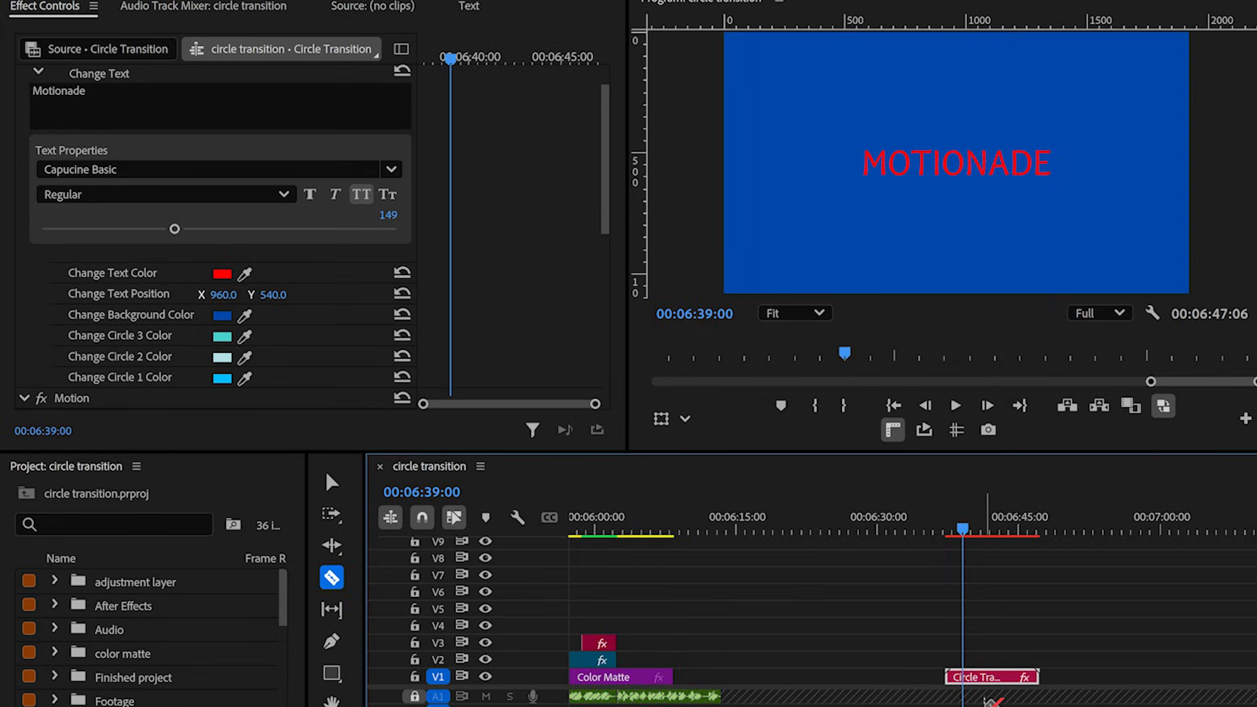